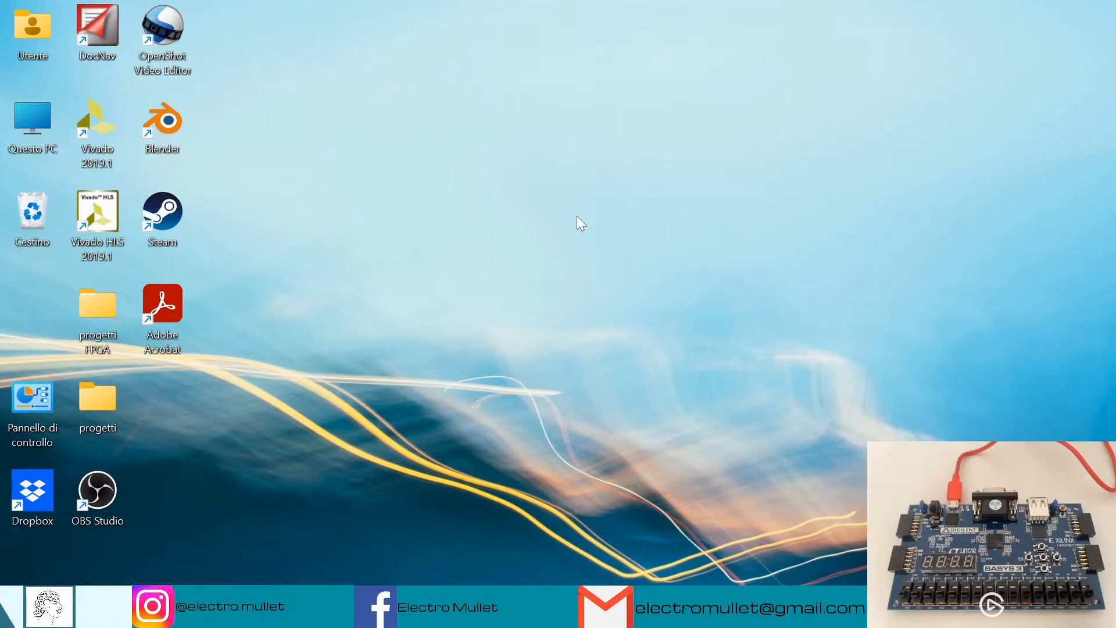
mouse_move(495, 302)
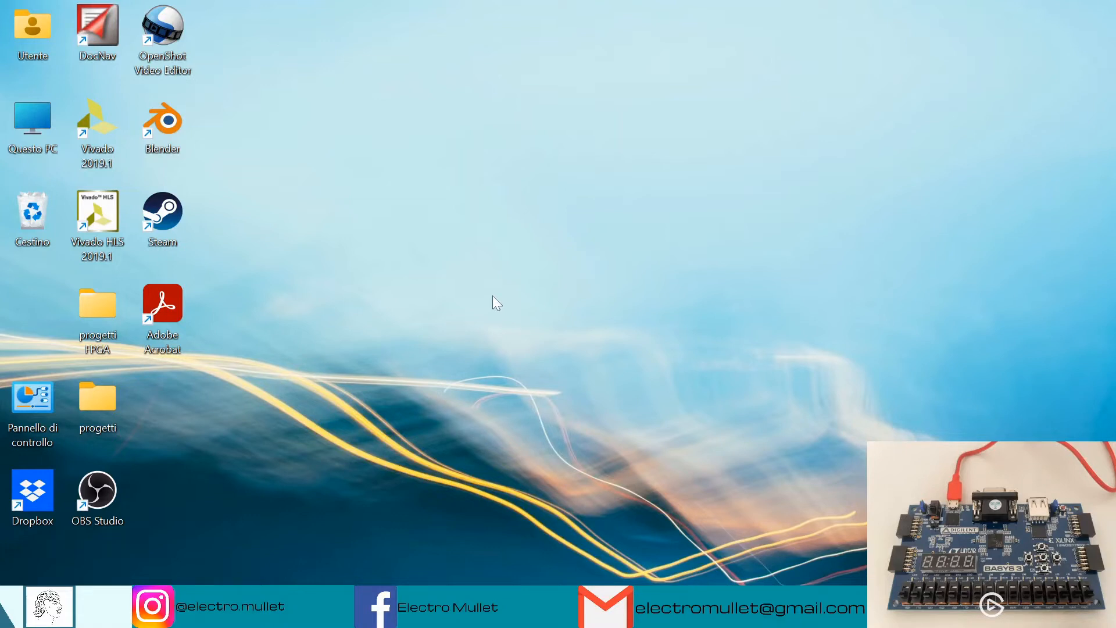
Launch Vivado 2019.1 from the desktop shortcut
double_click(96, 117)
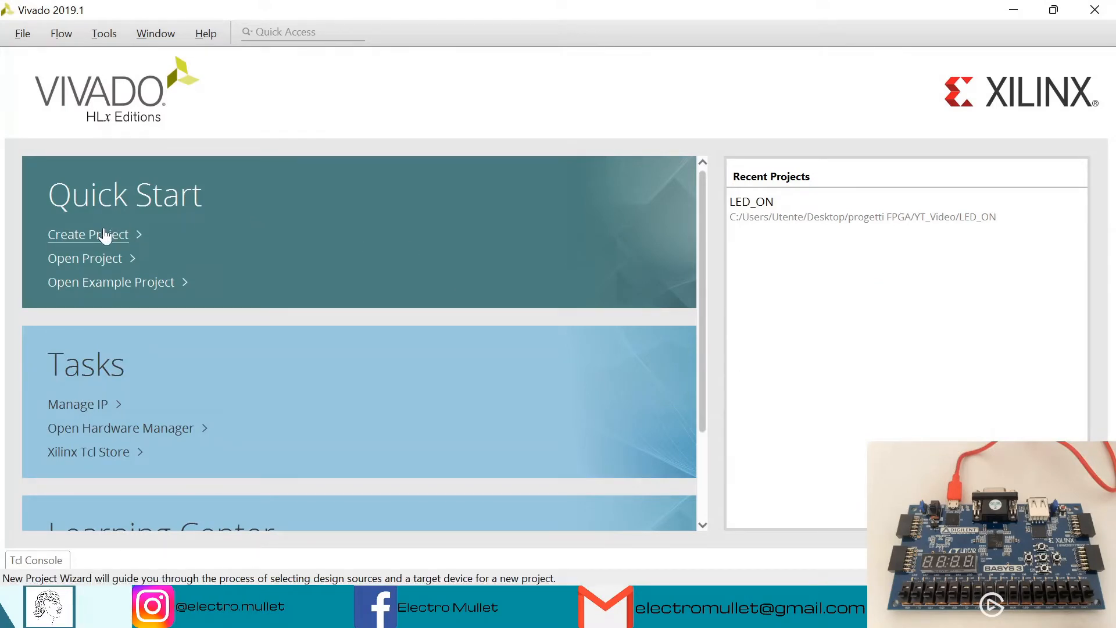
Start a new project and name it LED_SWITCH
left_click(89, 234)
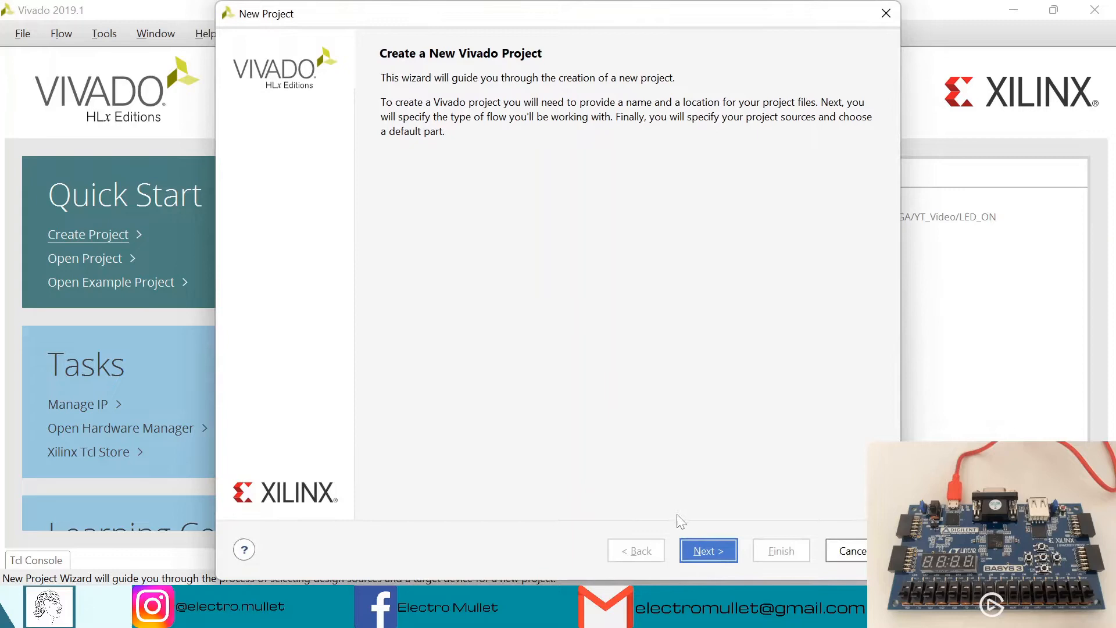
left_click(706, 550)
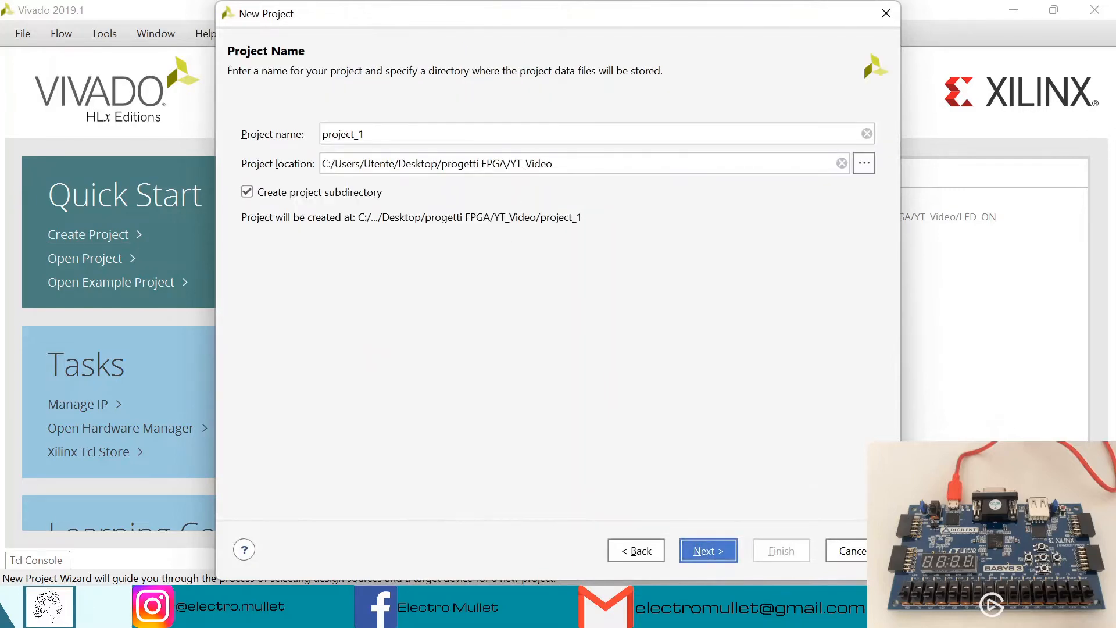
triple_click(342, 134)
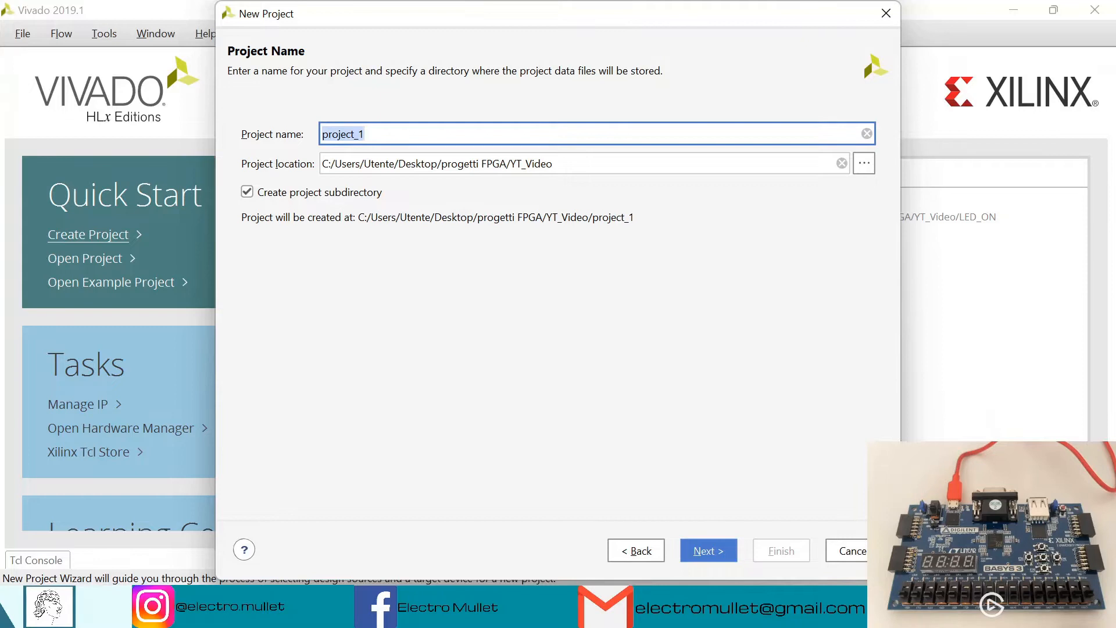
type("LED_S")
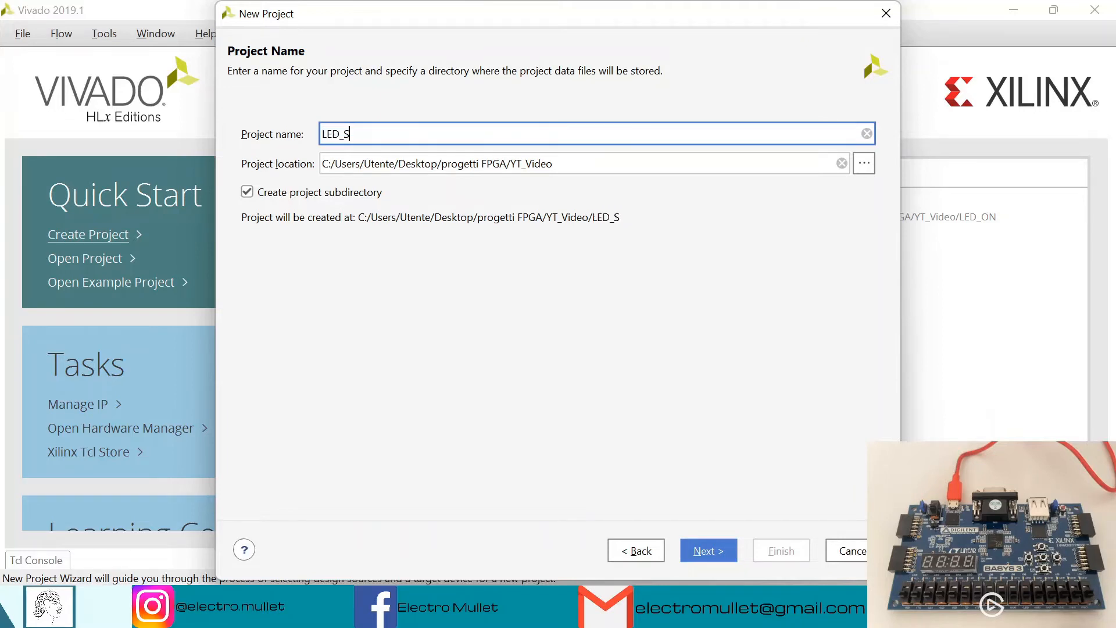
type("WITCH")
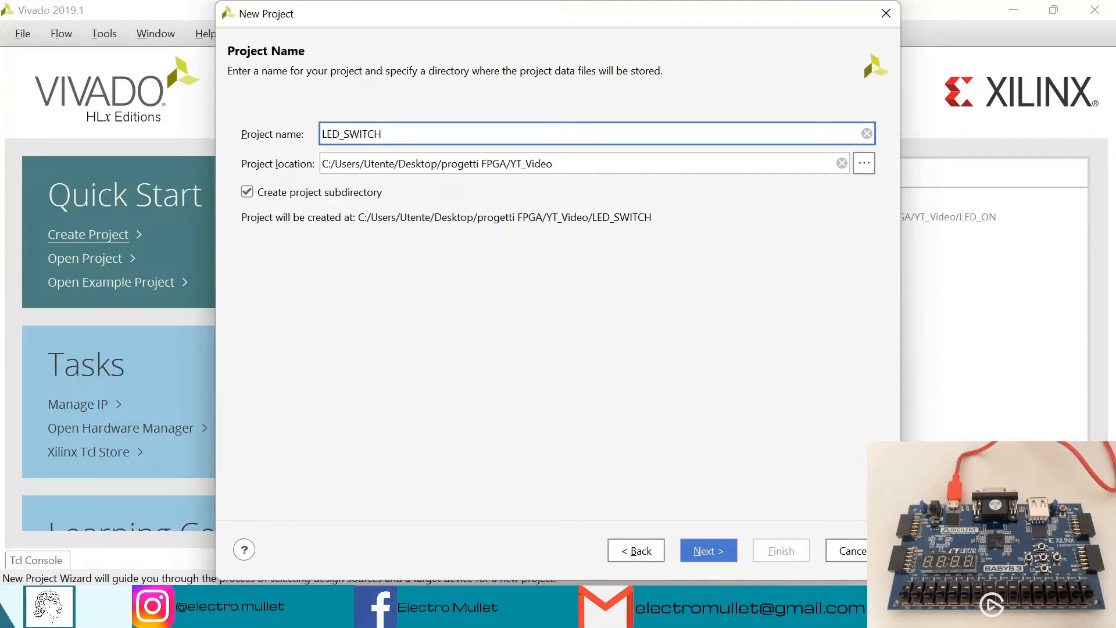
mouse_move(590, 182)
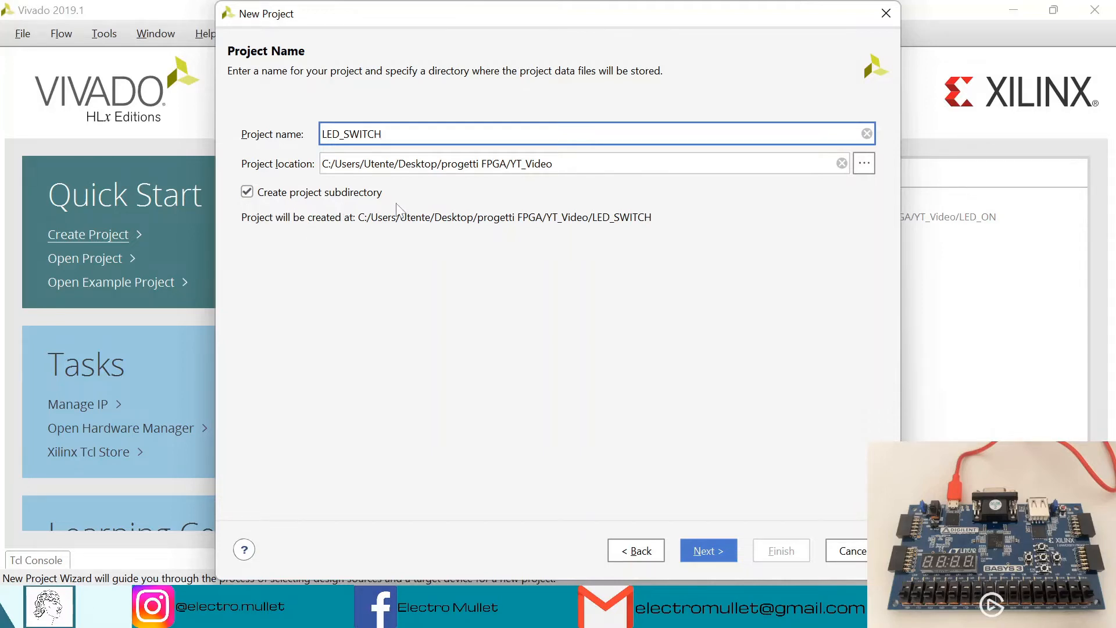
left_click(708, 550)
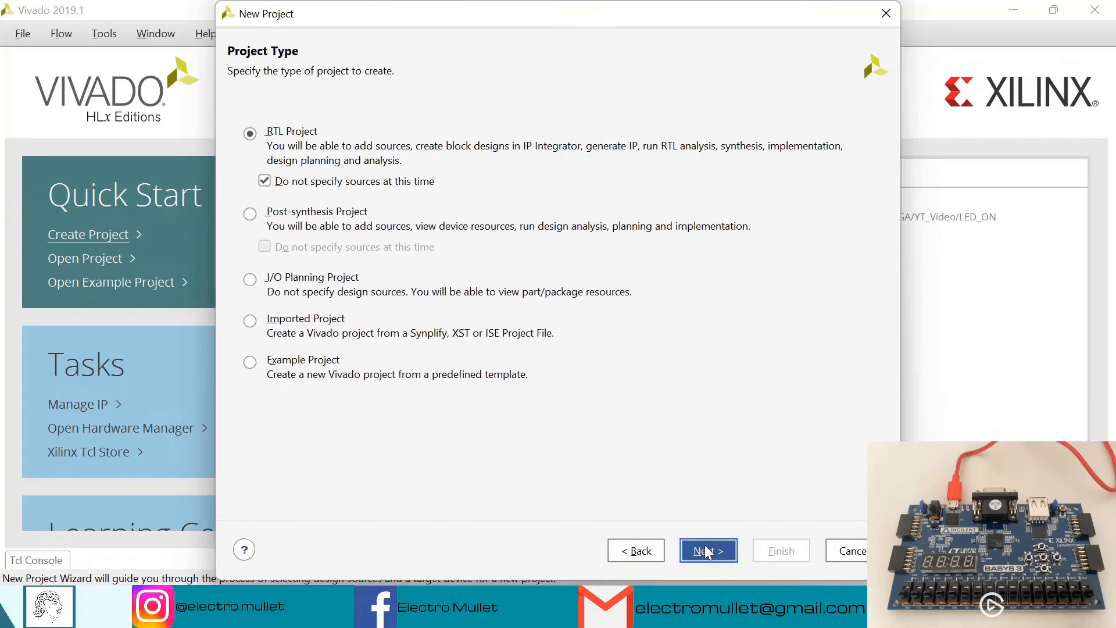
Keep RTL project type, target the Basys3 board, and finish creating the project
left_click(708, 550)
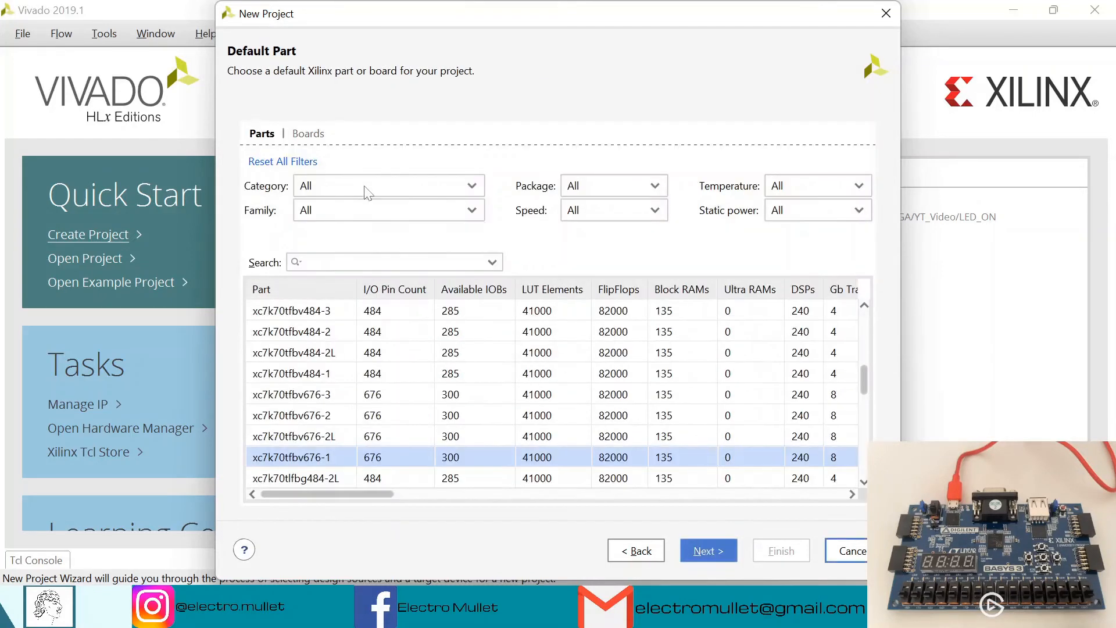
left_click(307, 134)
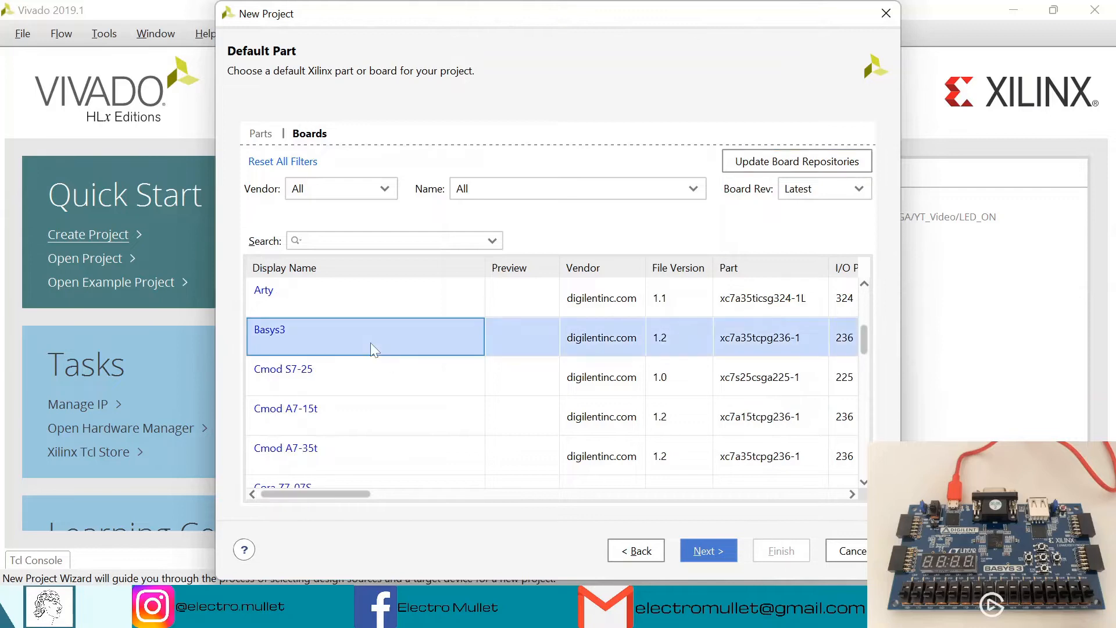
left_click(708, 550)
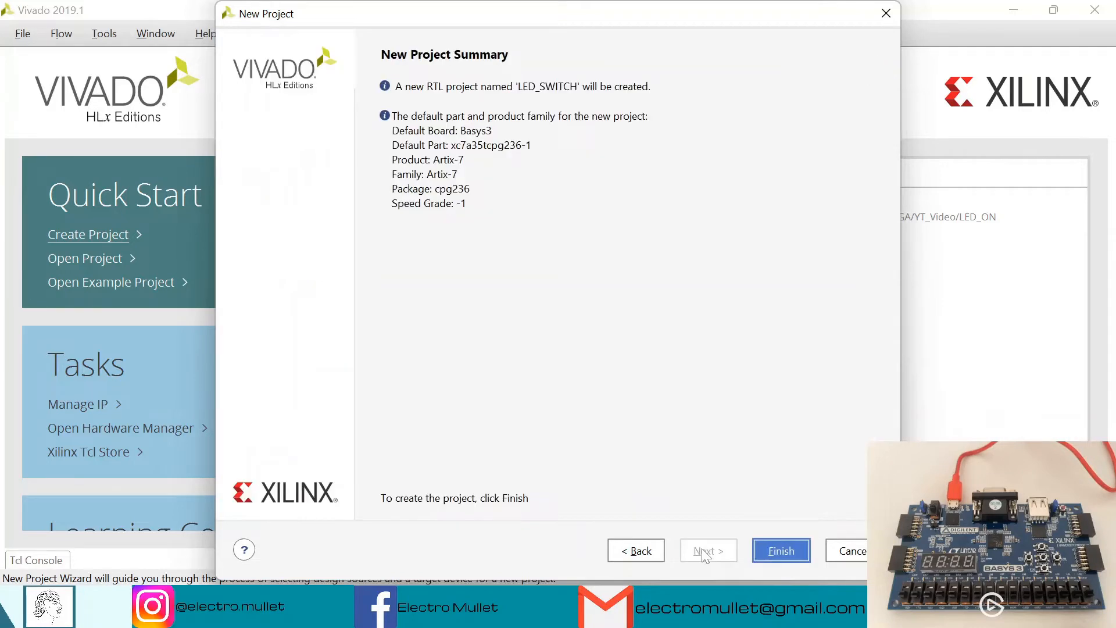
left_click(780, 550)
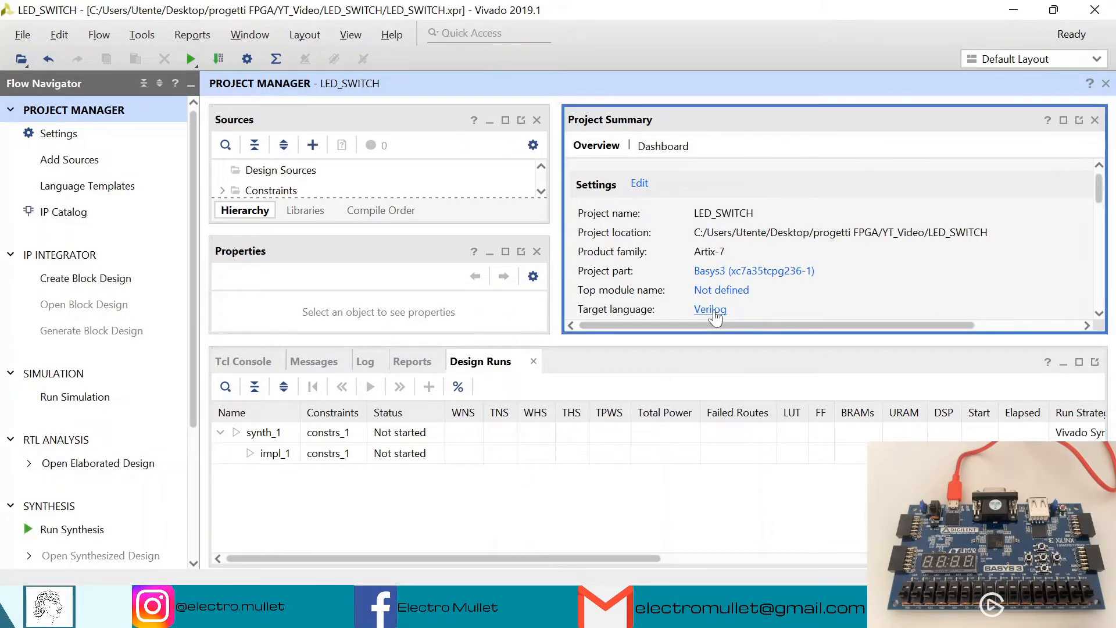
Change the project's target language to VHDL in Settings
left_click(709, 309)
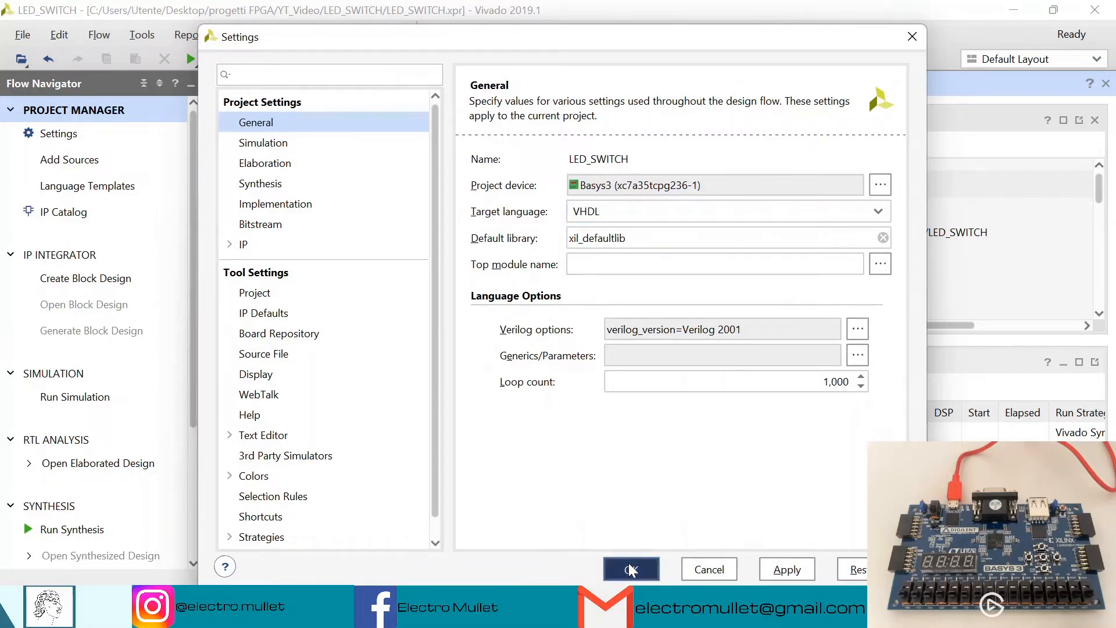
left_click(630, 568)
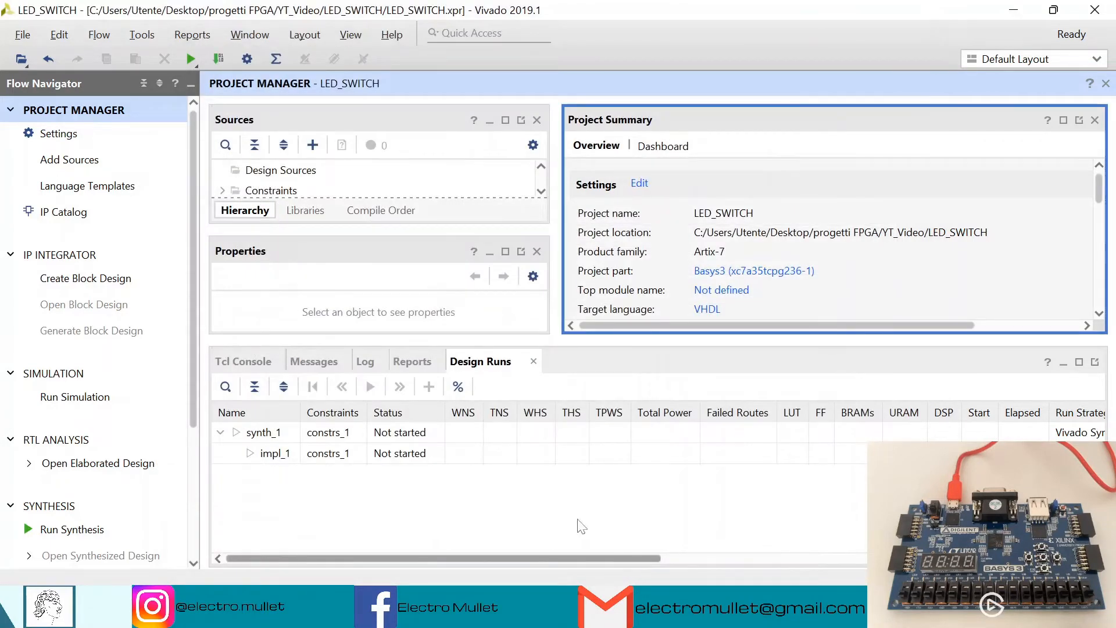
mouse_move(312, 144)
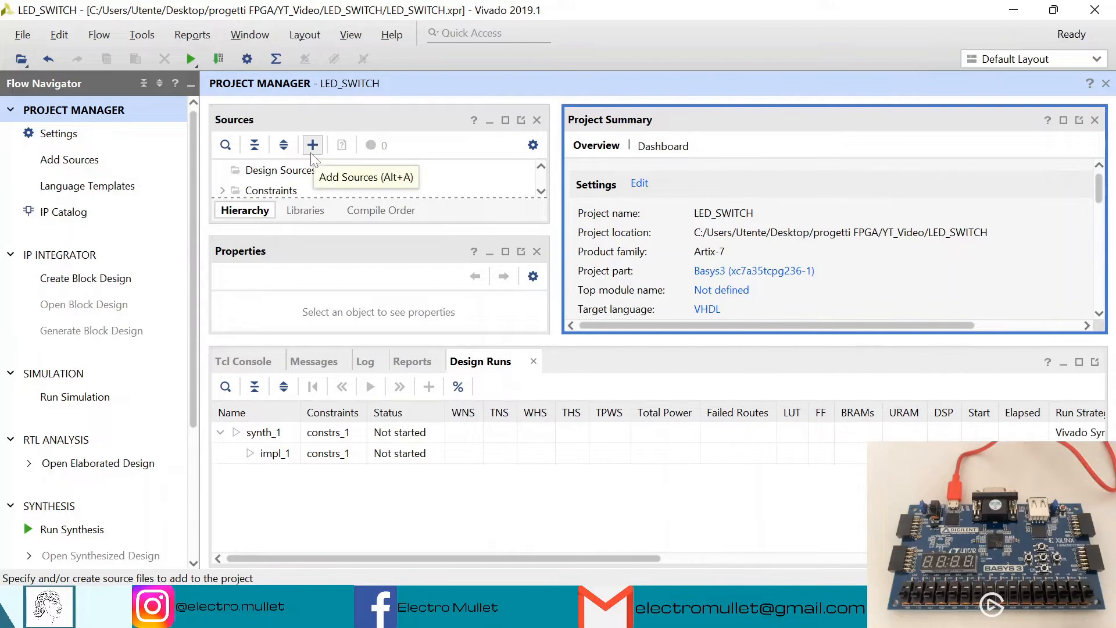
Add a new VHDL design source file named TOP to the project
left_click(312, 144)
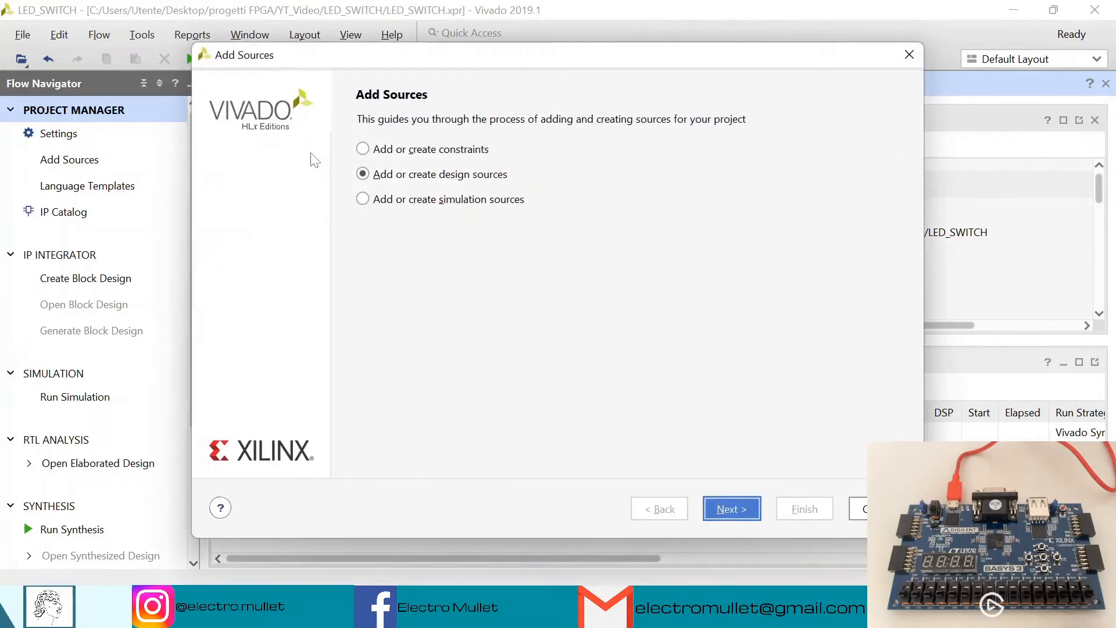
mouse_move(641, 364)
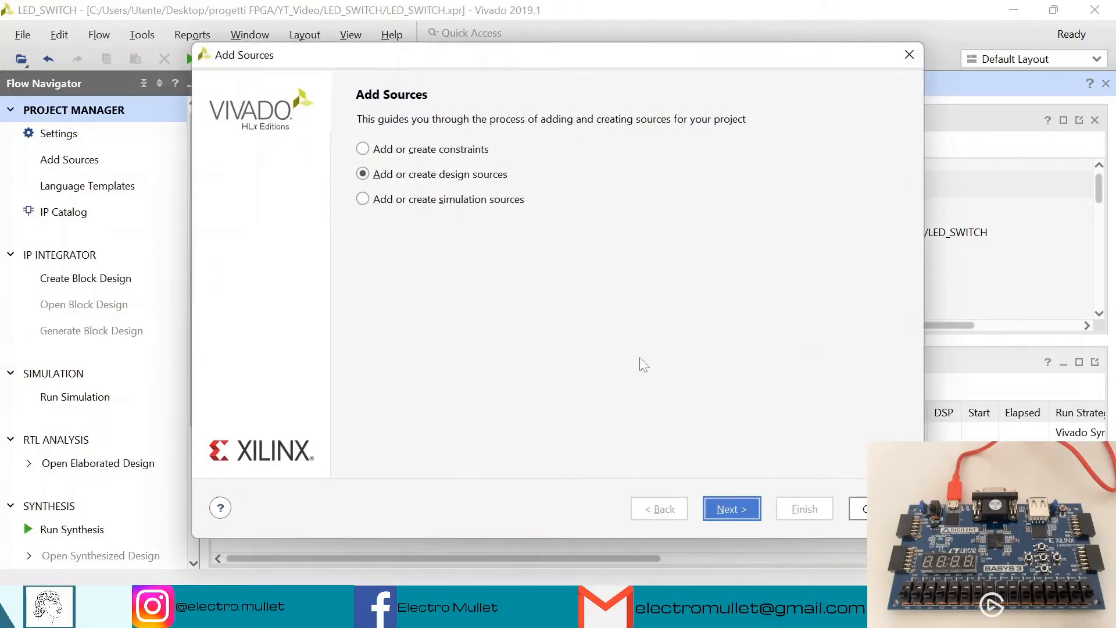
left_click(731, 508)
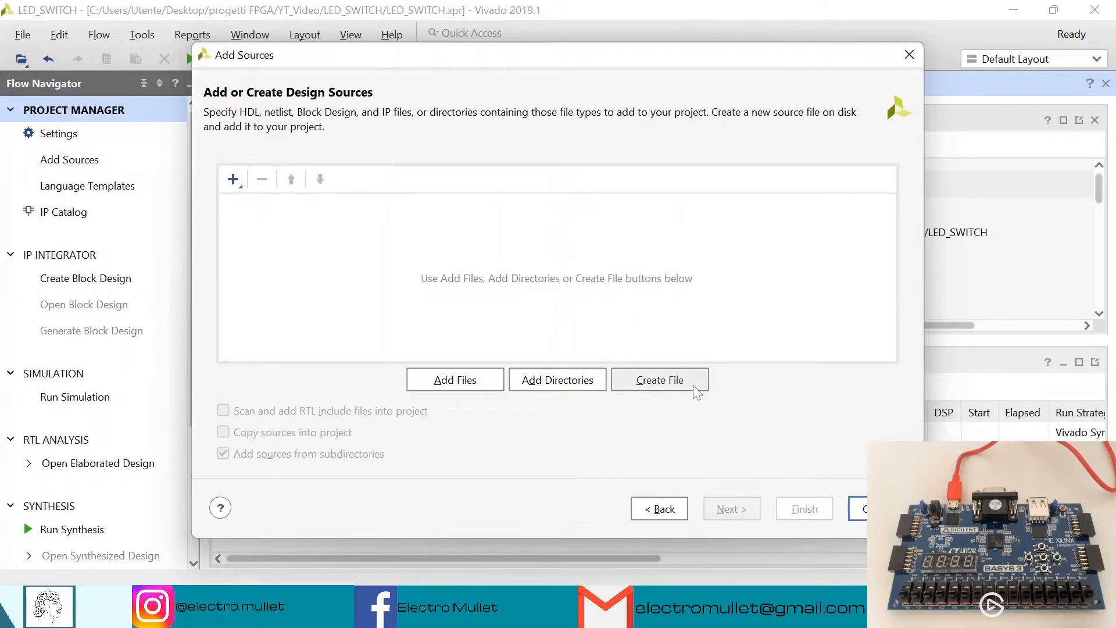
left_click(658, 379)
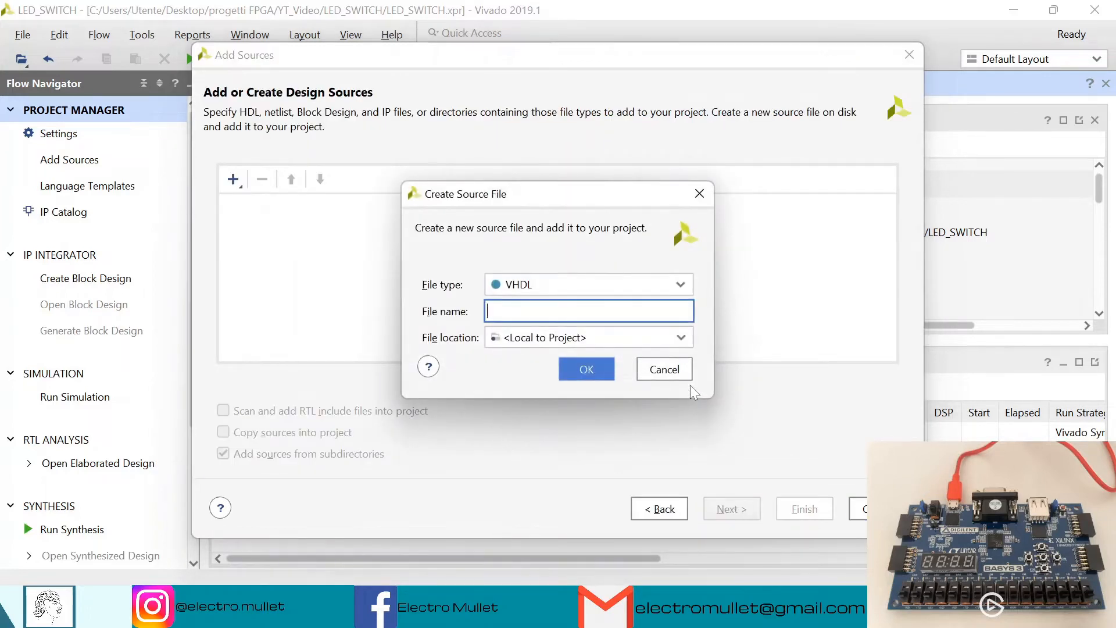
type("TO")
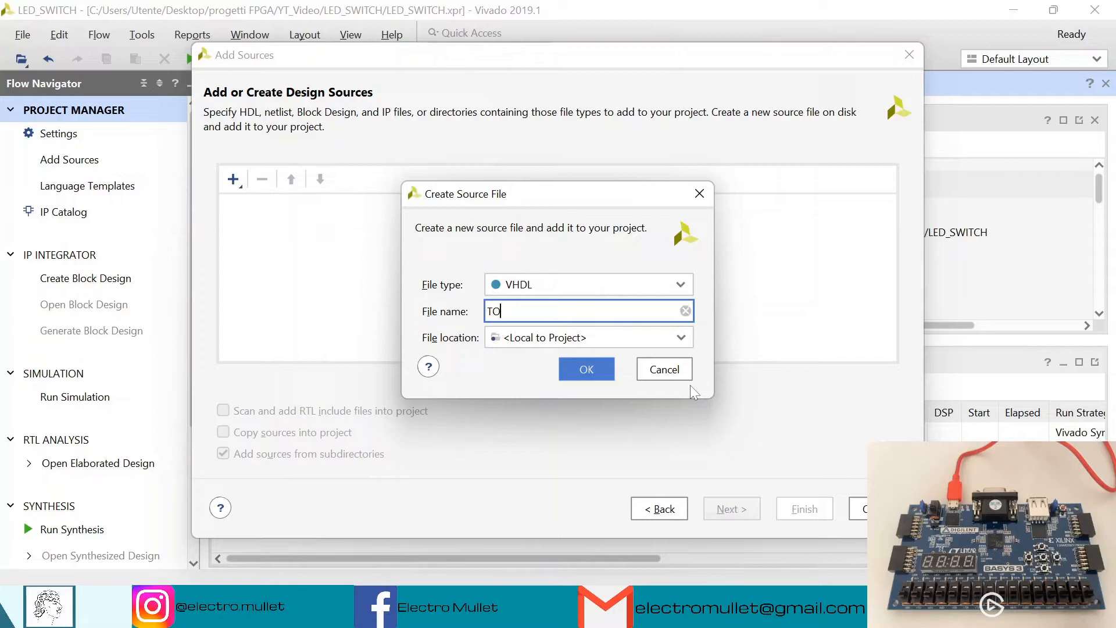
left_click(586, 369)
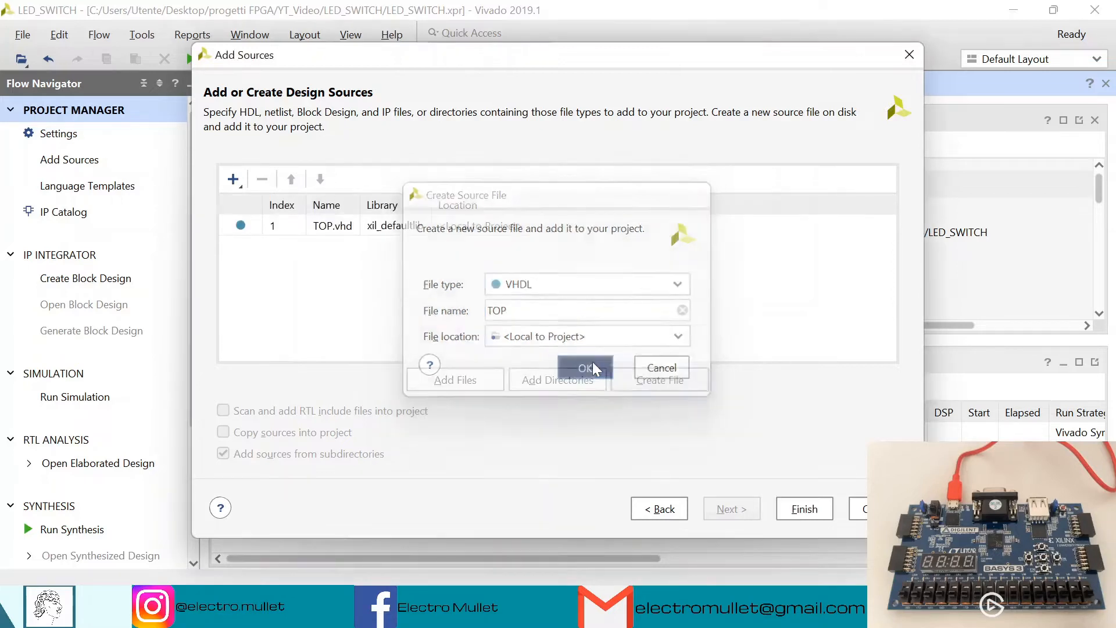
left_click(585, 369)
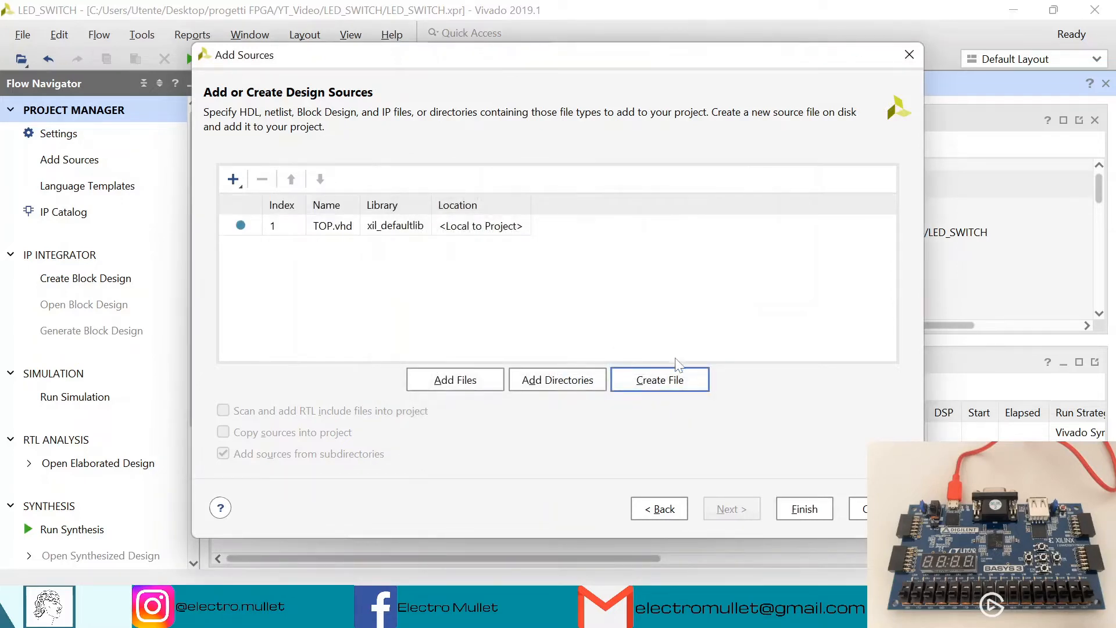
left_click(803, 509)
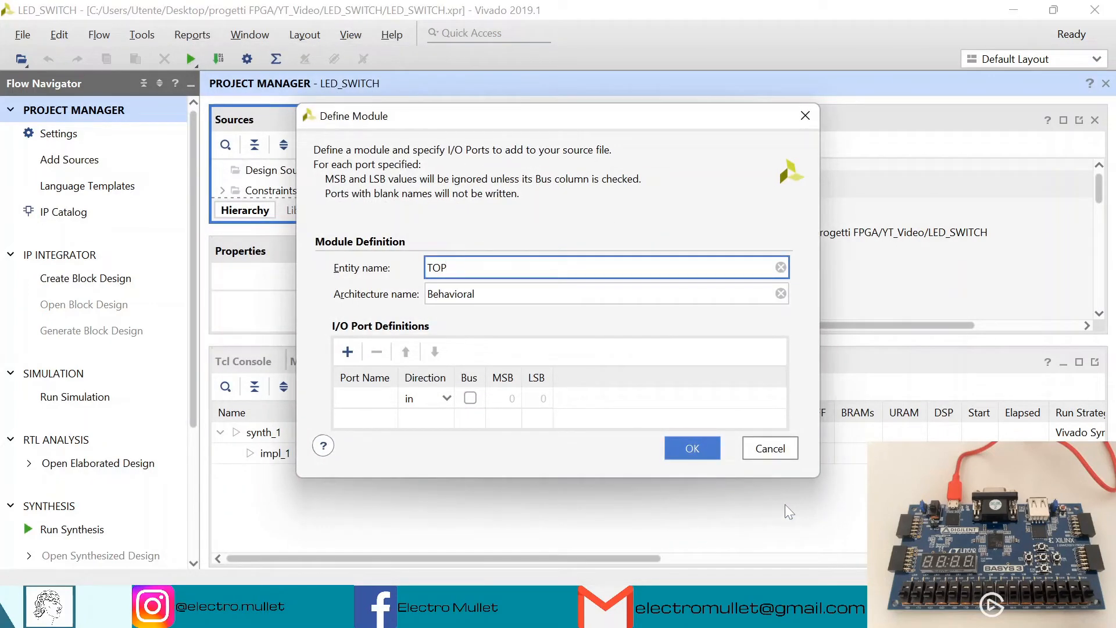
mouse_move(437, 464)
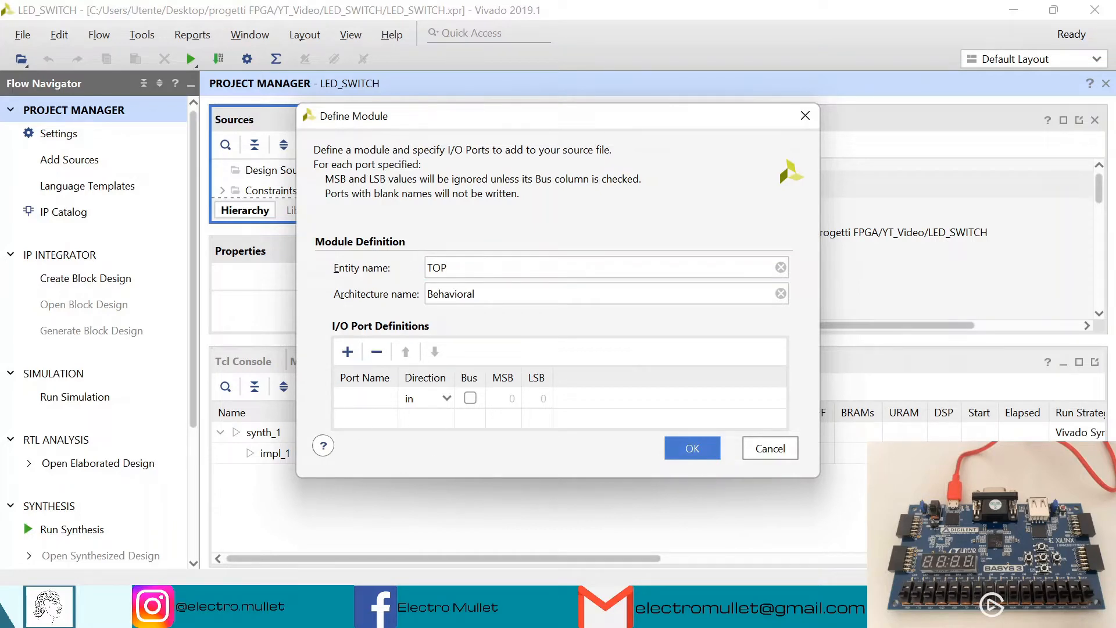
Define TOP with input port 'switch' and output port 'led'
type("s")
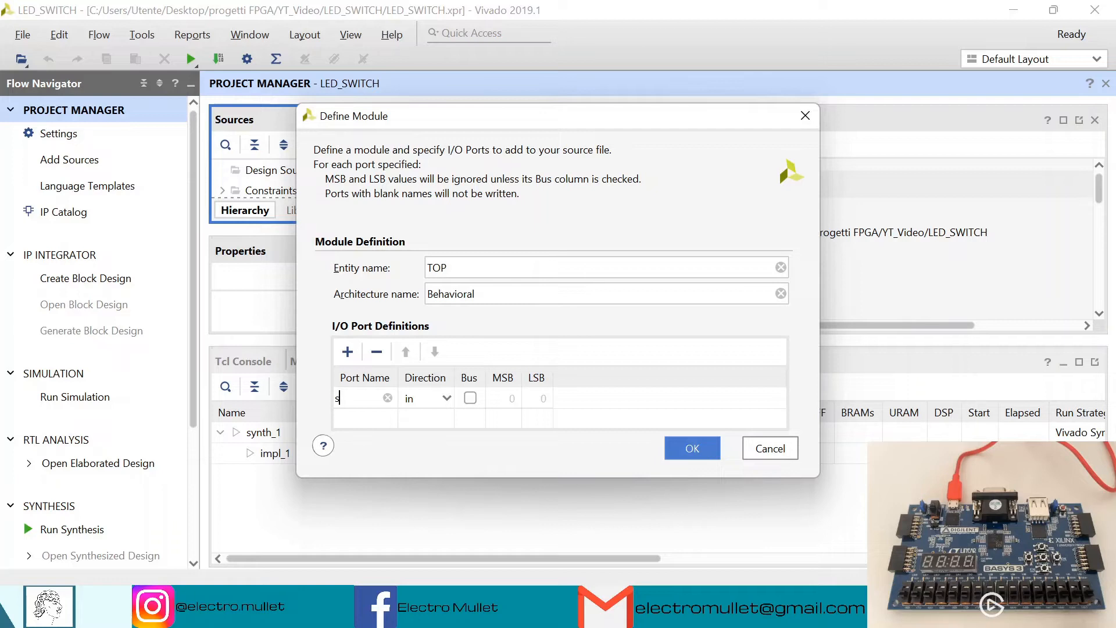
type("witch")
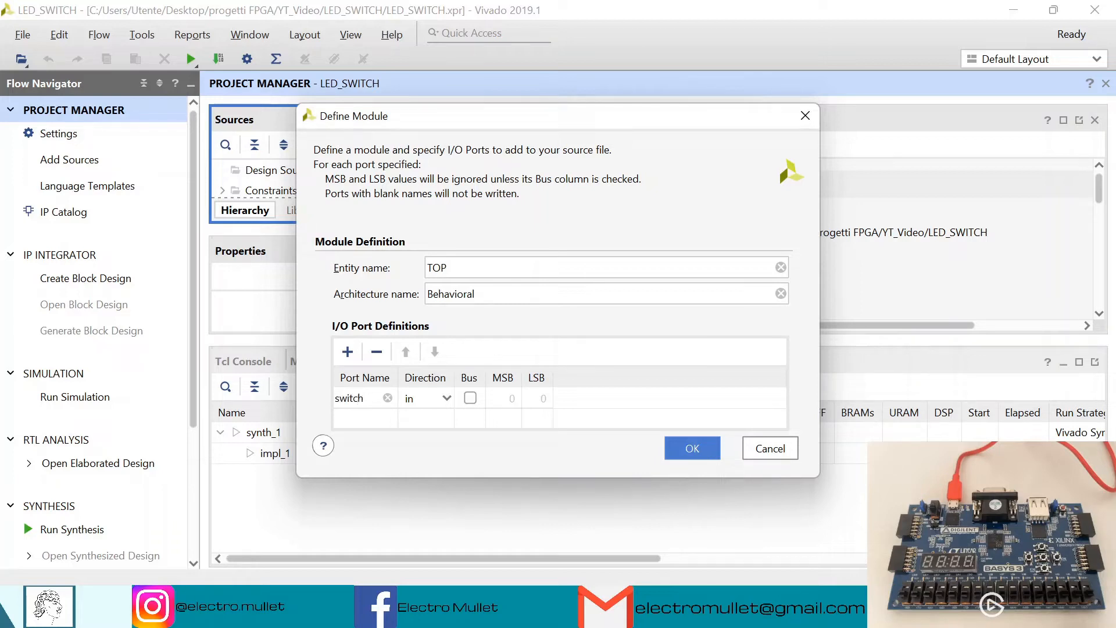
left_click(348, 351)
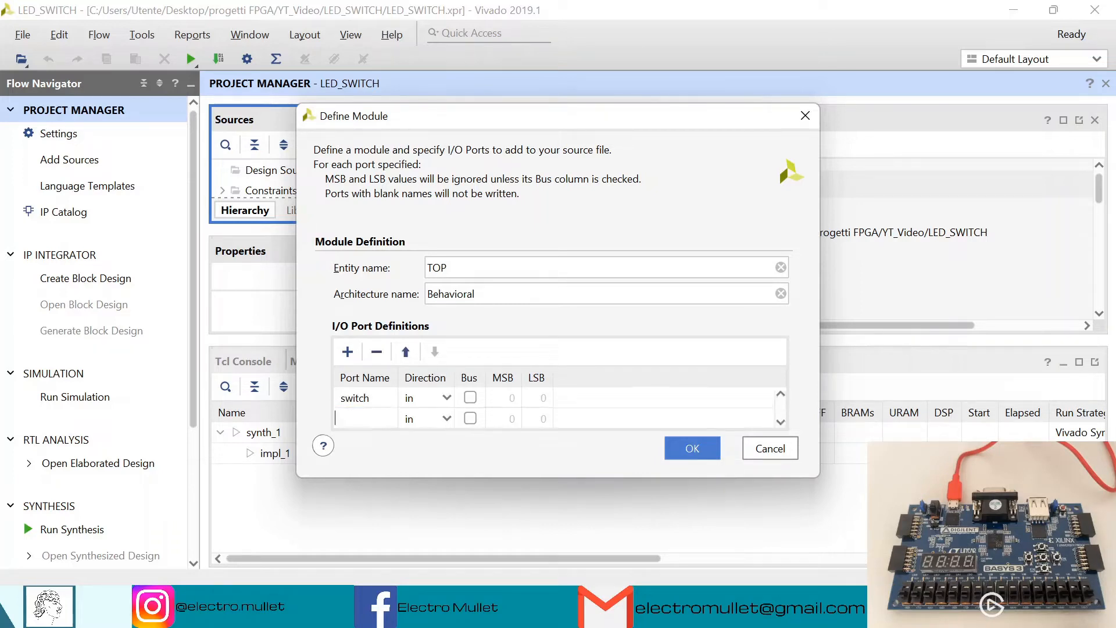
left_click(442, 417)
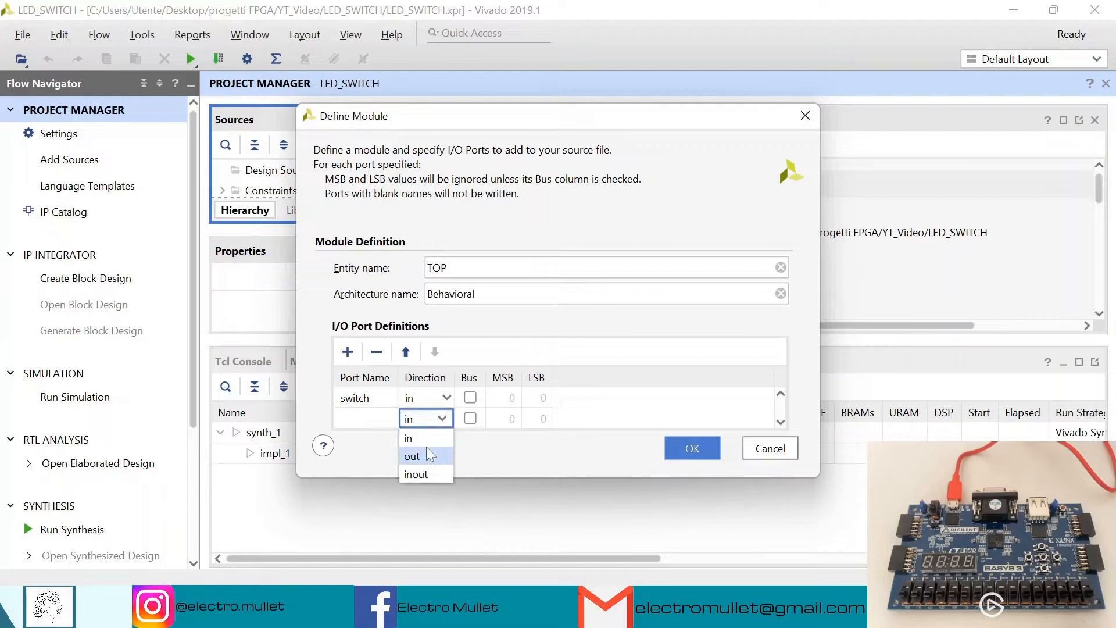
left_click(412, 456)
type("led")
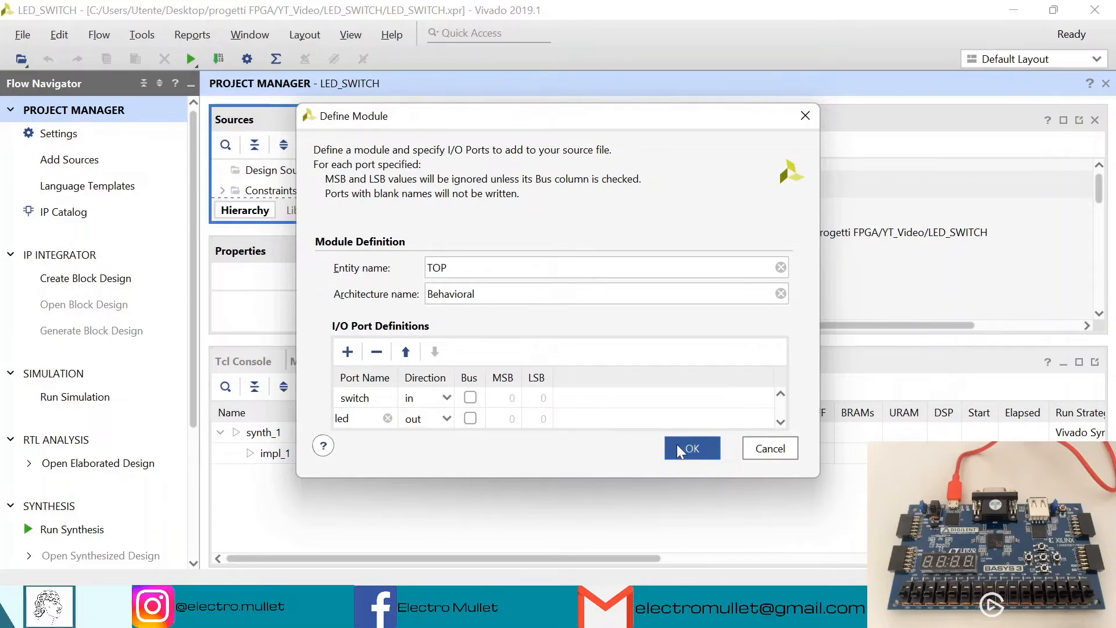
left_click(691, 448)
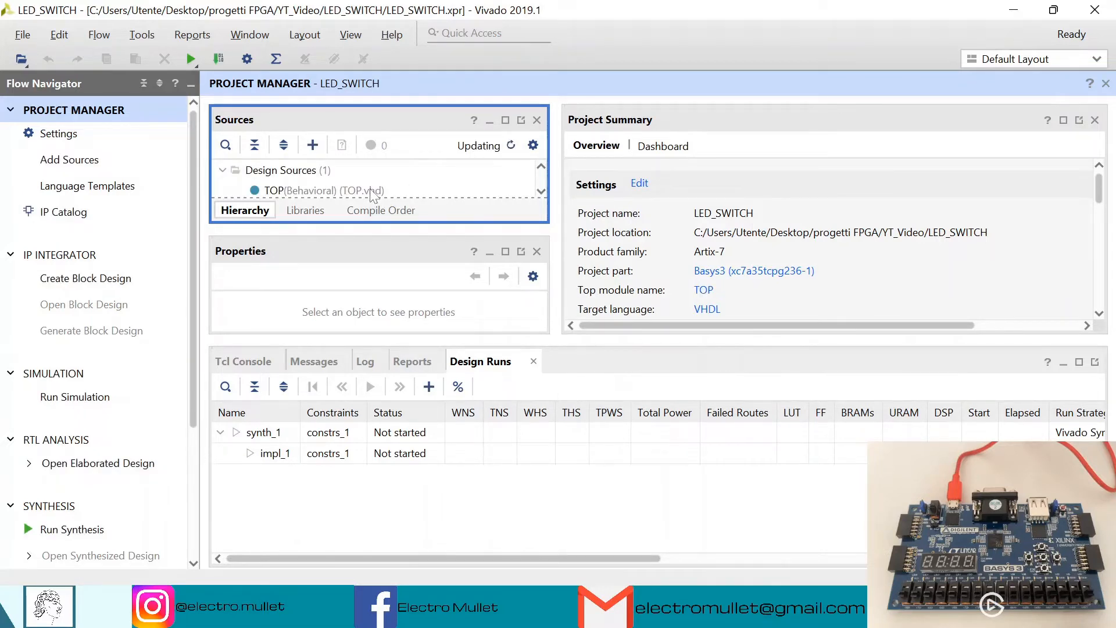
Add 'led <= switch;' to TOP.vhd's architecture and save the file
left_click(327, 190)
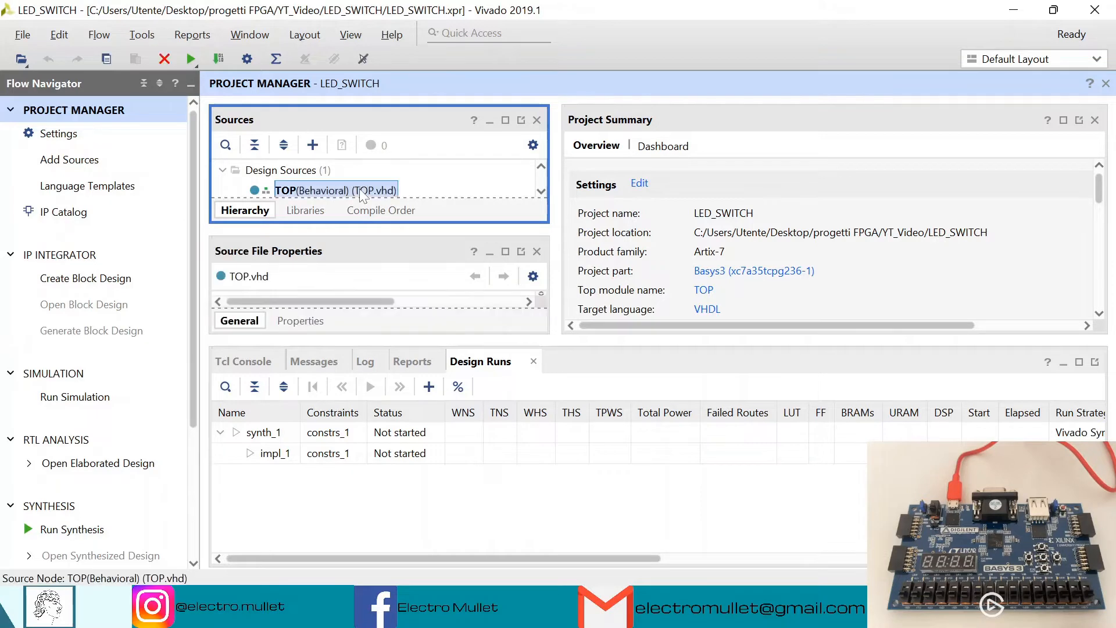
double_click(334, 190)
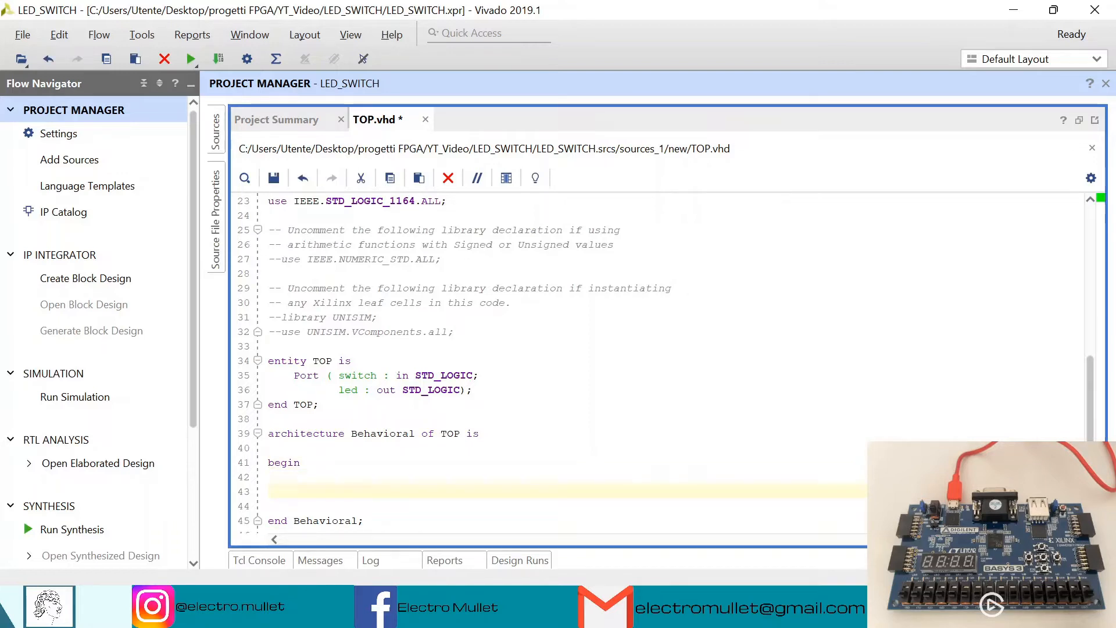
type("led")
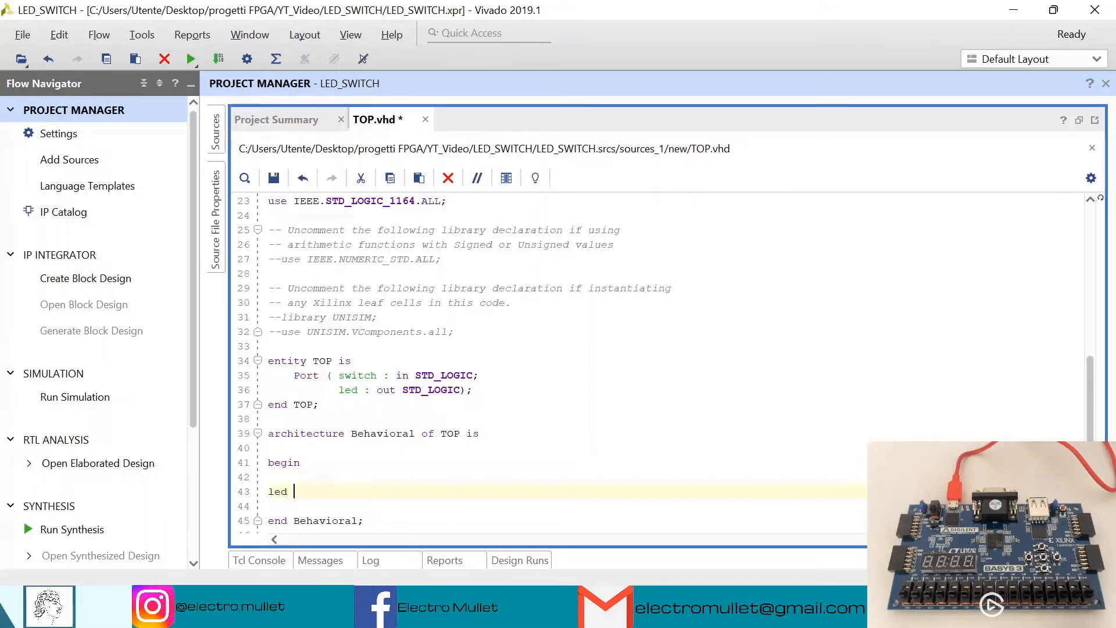
type("<= s")
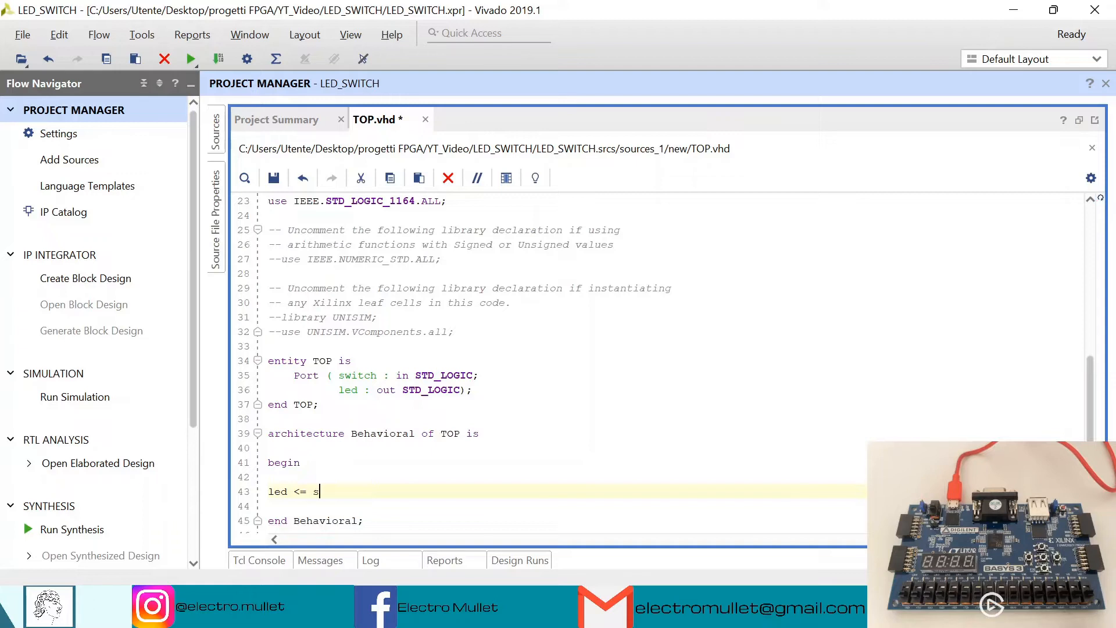
type("witch")
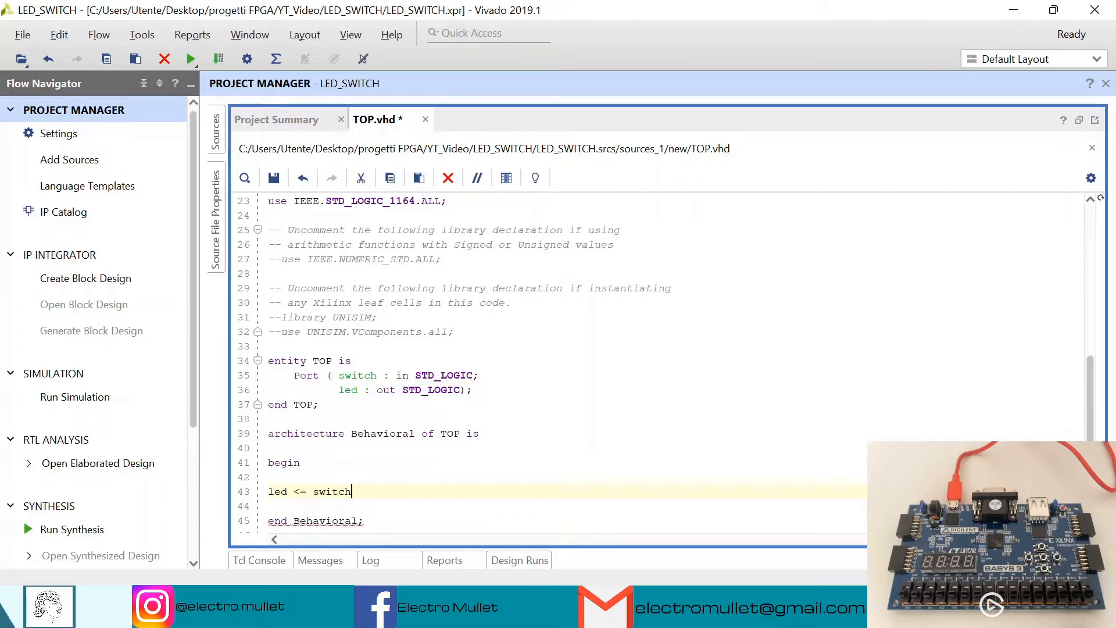
type(";")
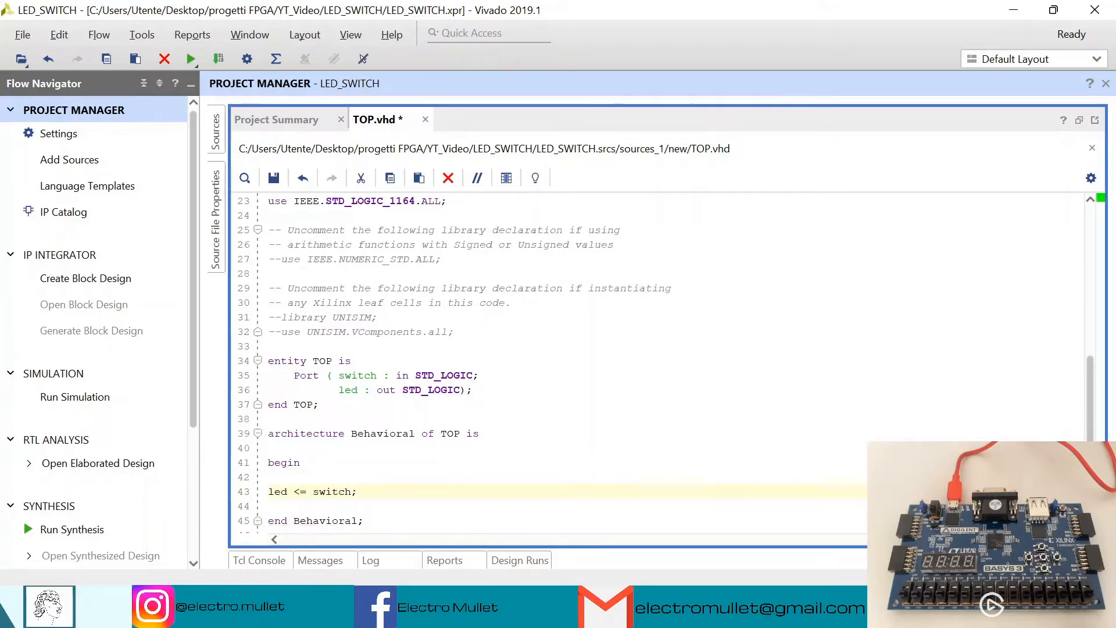
scroll("down", 3)
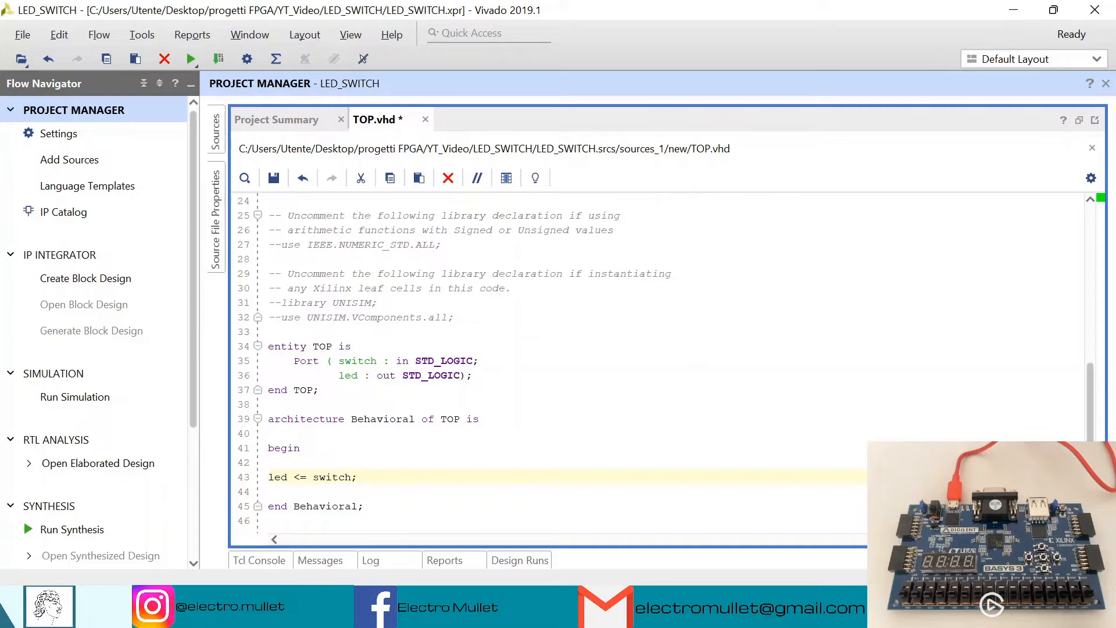
left_click(273, 178)
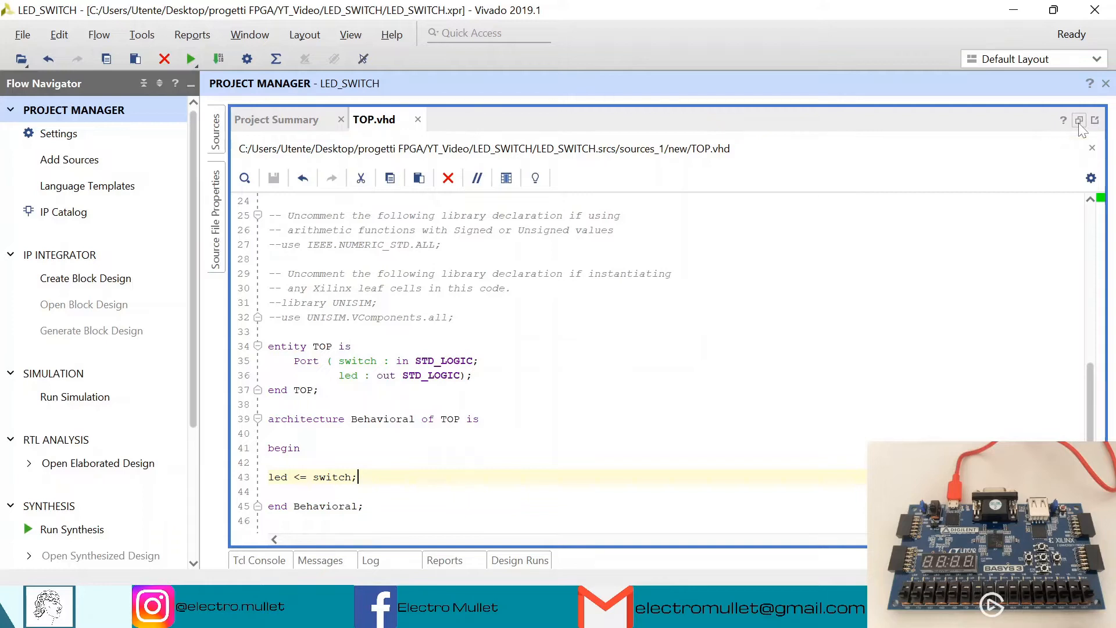
Launch the synth_1 synthesis run from the Flow Navigator
left_click(1079, 119)
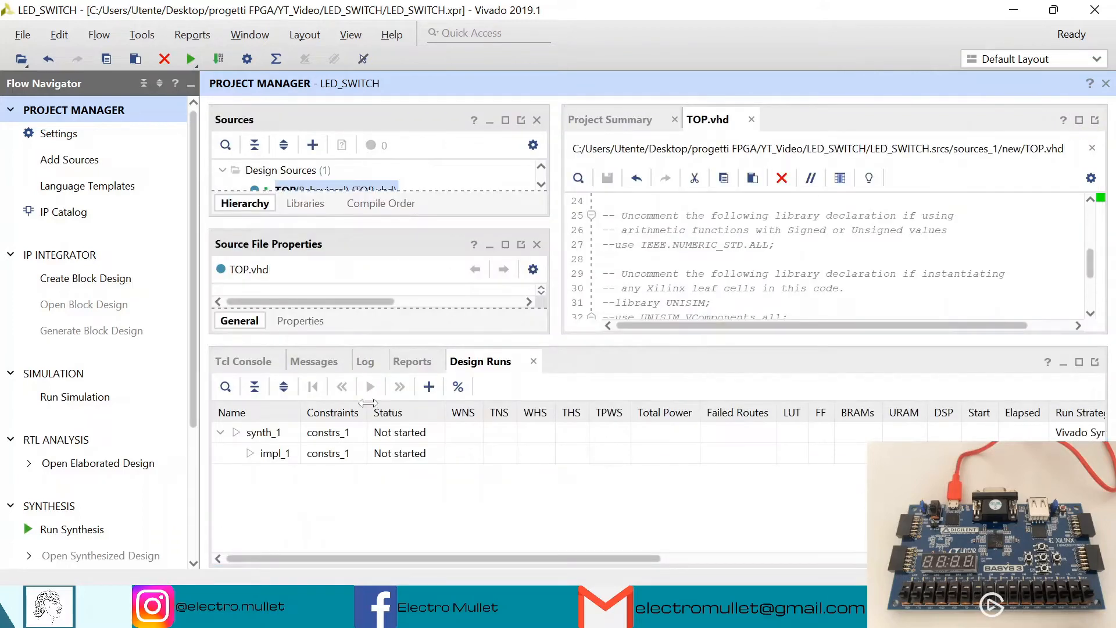
left_click(72, 529)
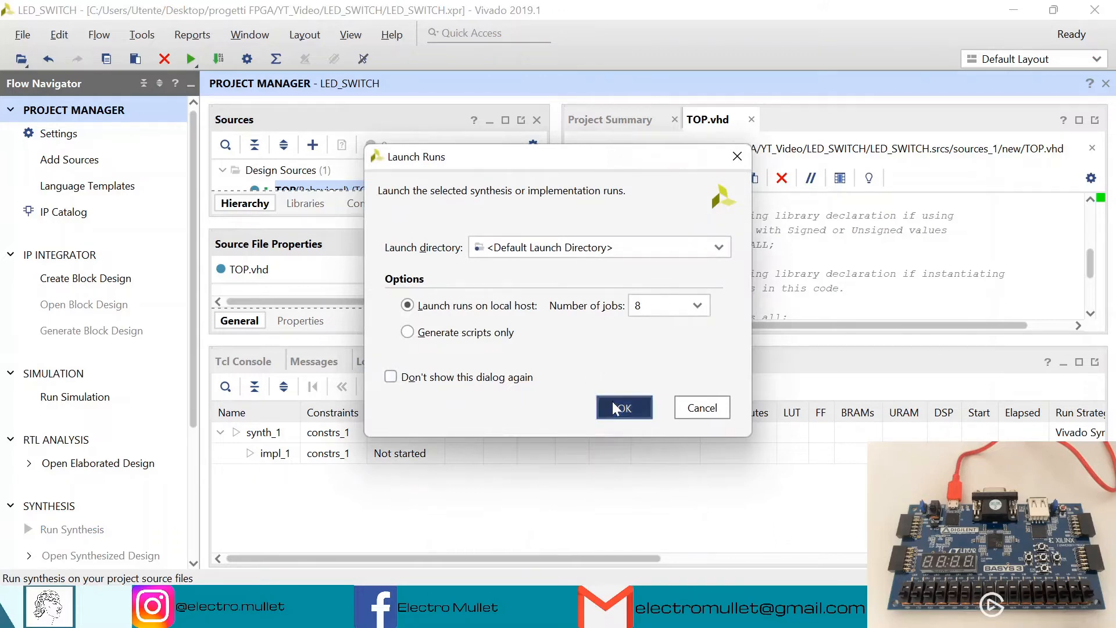
left_click(624, 407)
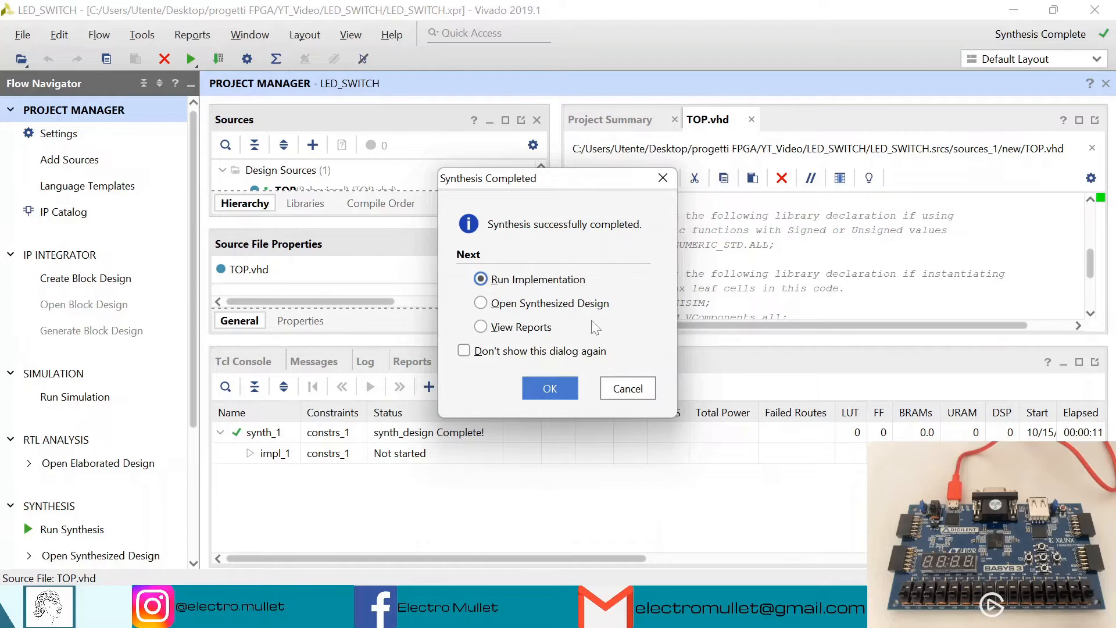
Open the synthesized design and show the led and switch ports in I/O Ports
left_click(482, 303)
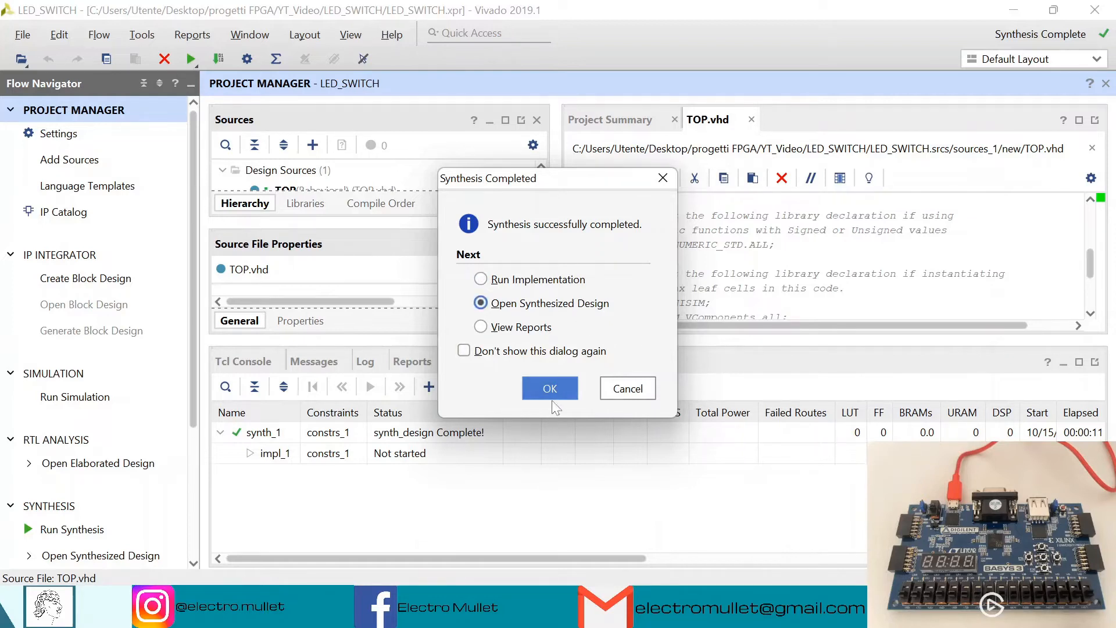
left_click(550, 388)
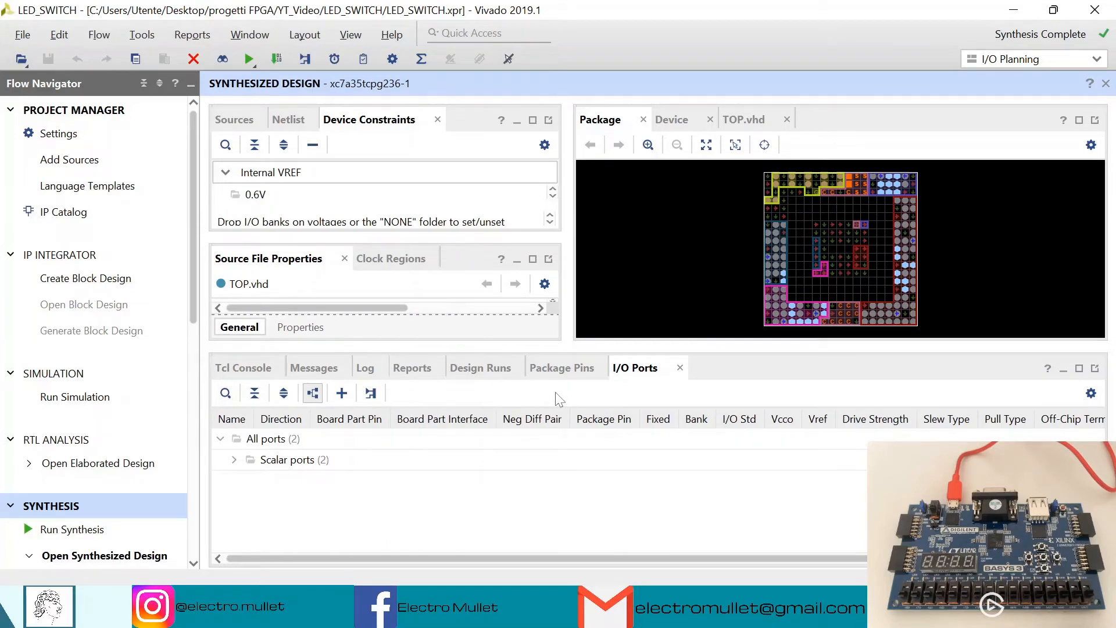
mouse_move(762, 109)
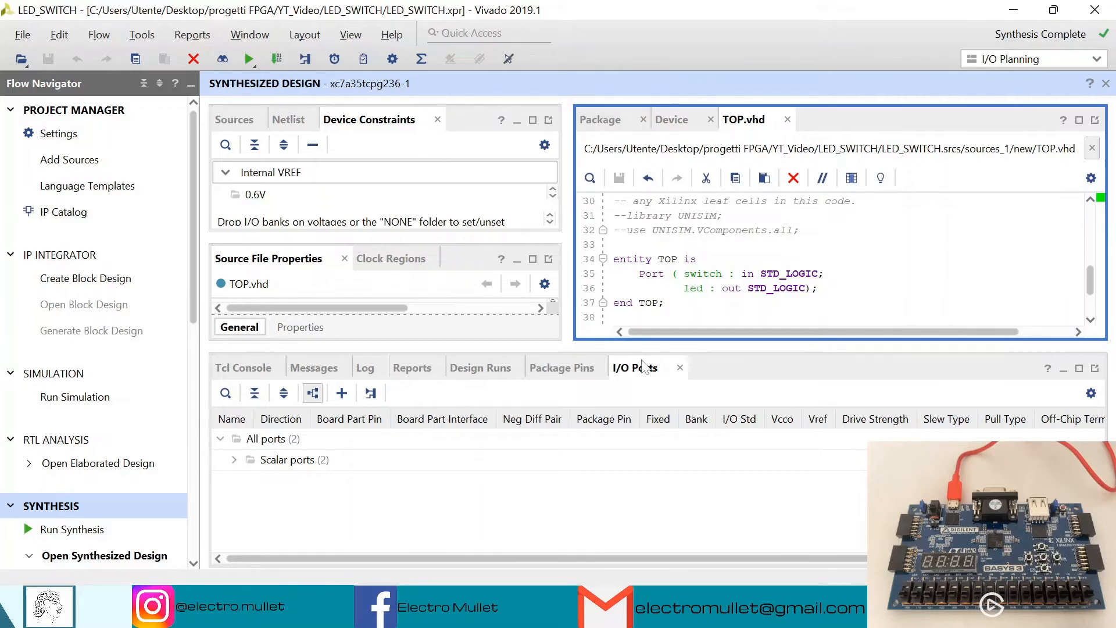
mouse_move(635, 375)
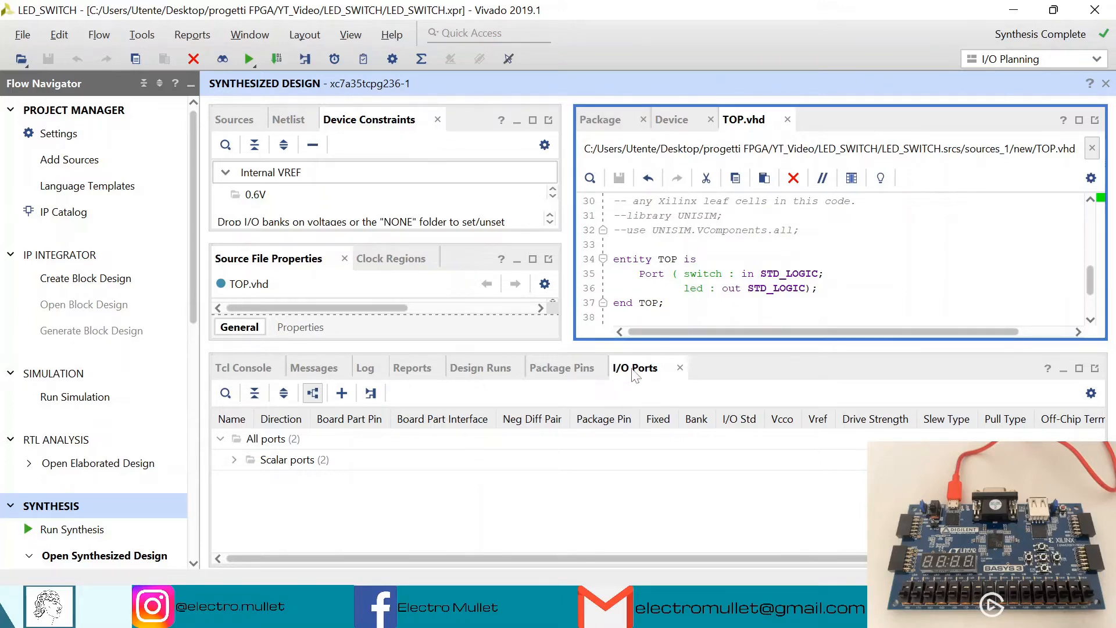
left_click(1078, 368)
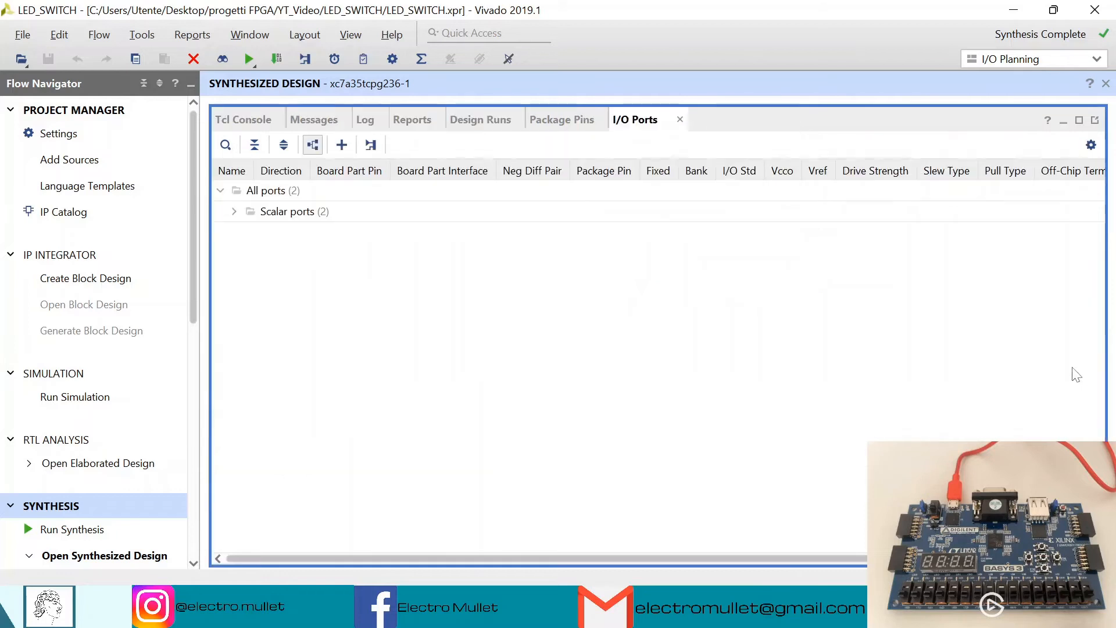
left_click(234, 212)
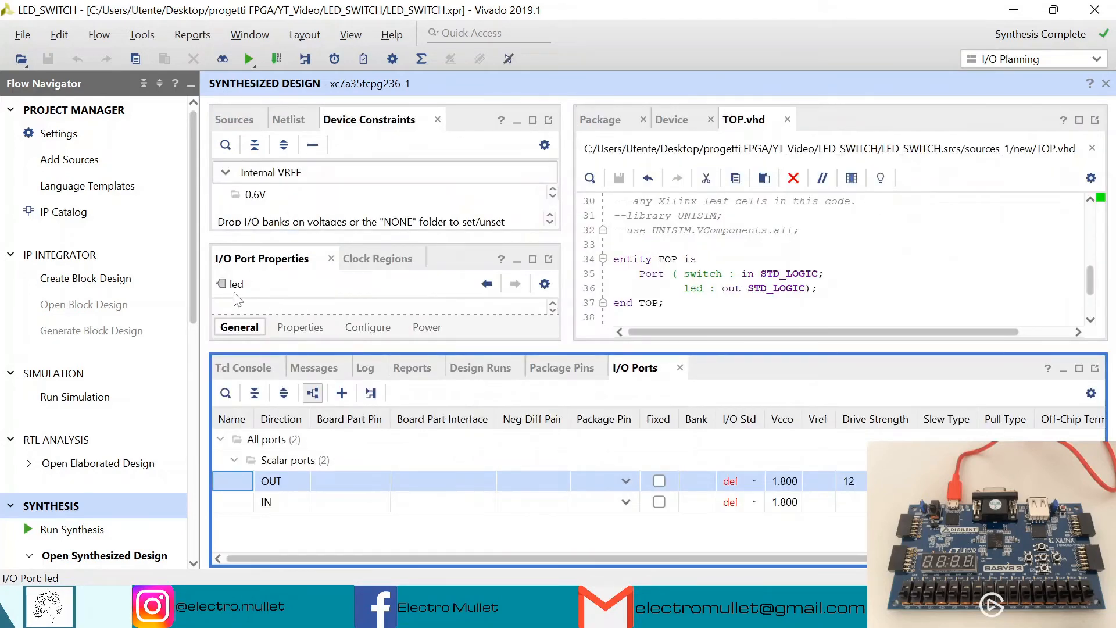
Assign the led output to package pin L1 with LVCMOS33
left_click(281, 502)
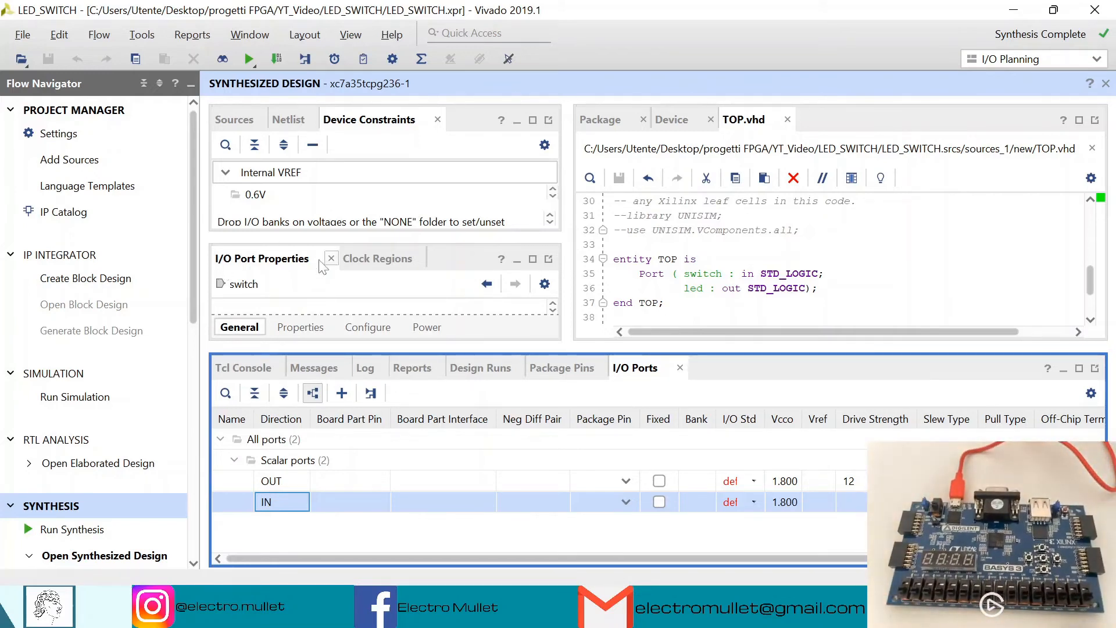
left_click(271, 480)
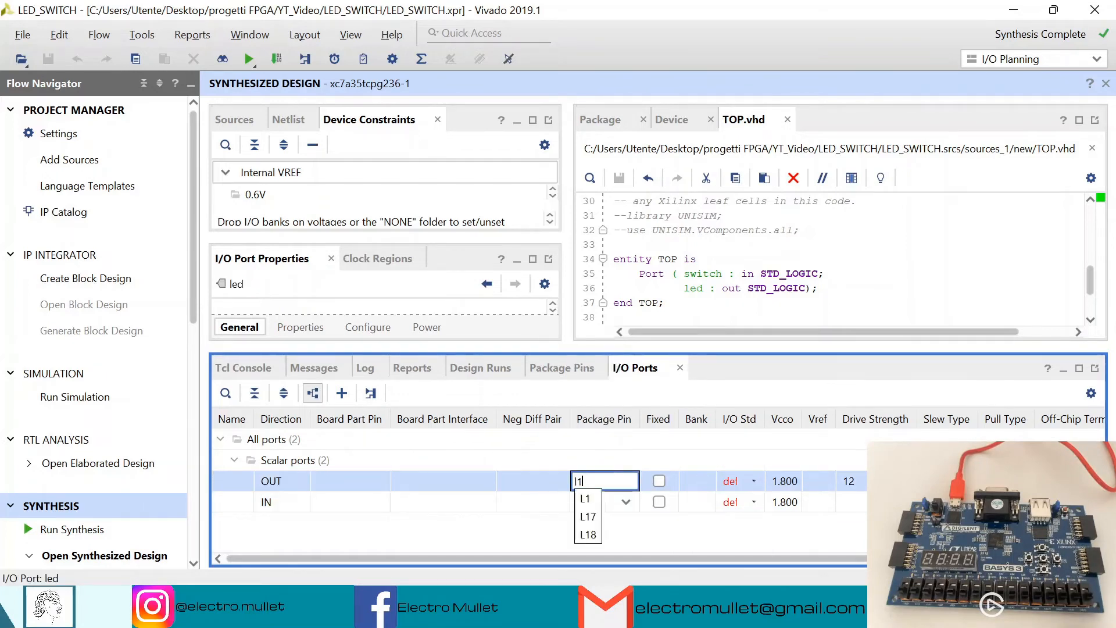
left_click(584, 499)
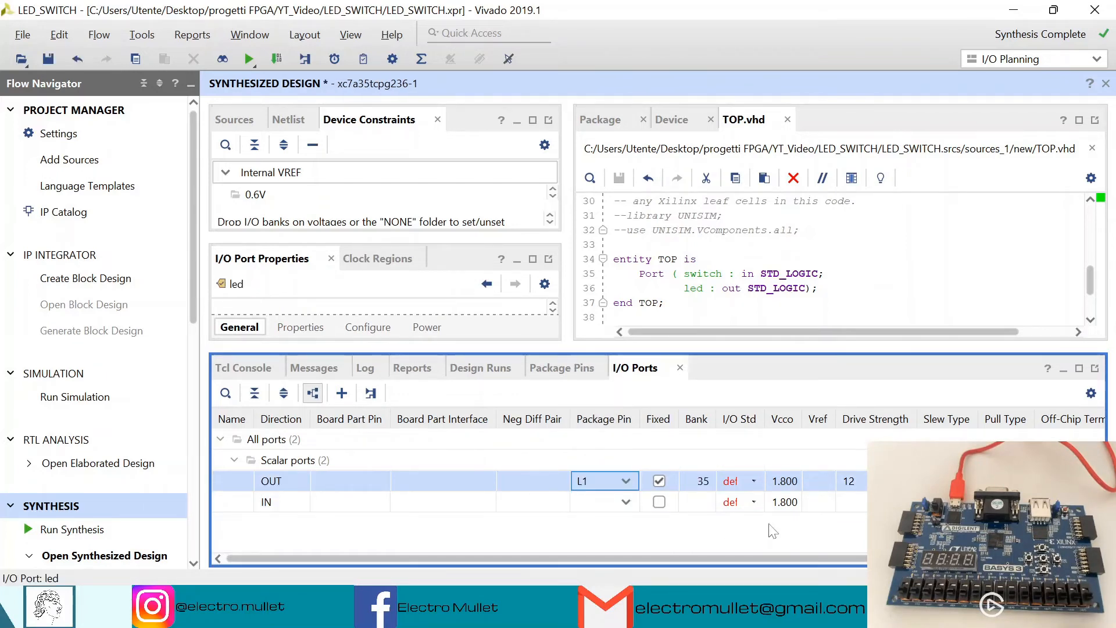
left_click(739, 480)
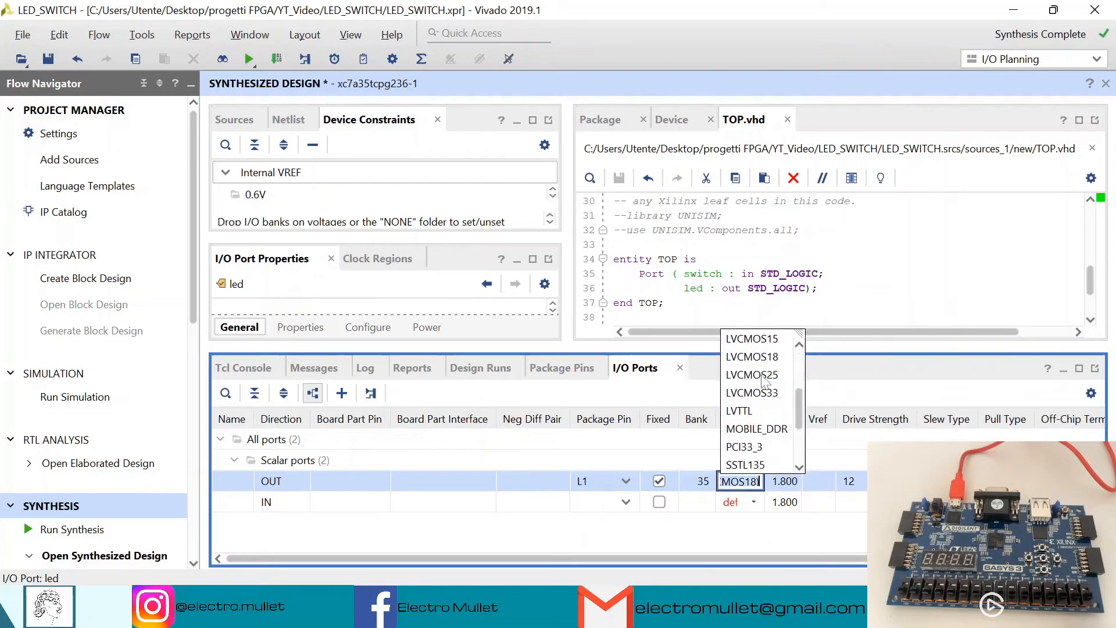
left_click(752, 392)
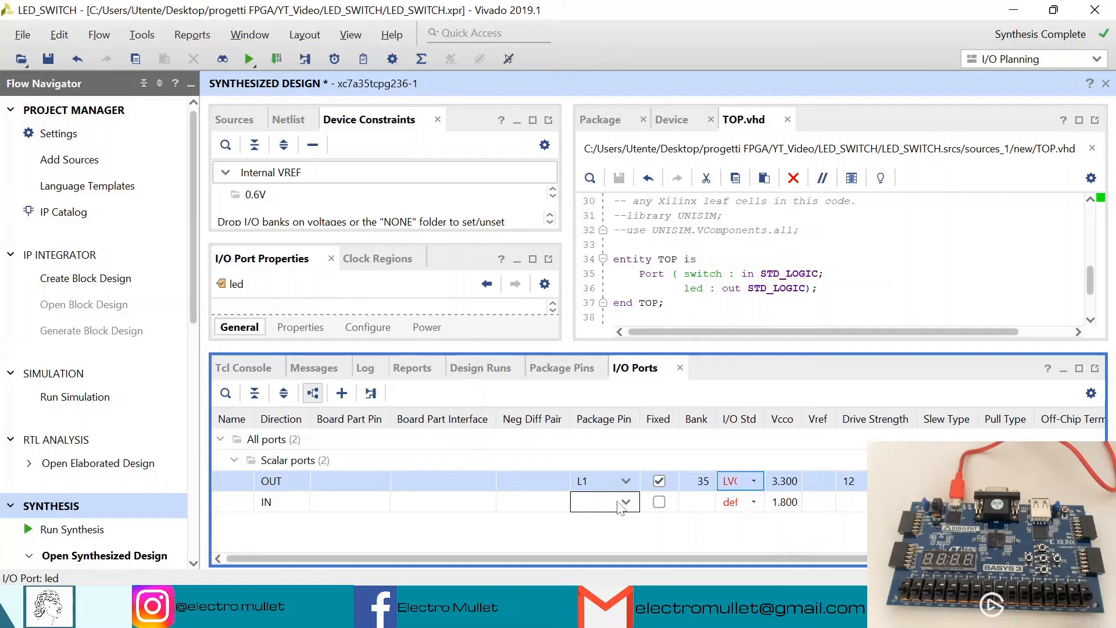
Assign the switch input to package pin R2 with LVCMOS33
left_click(626, 502)
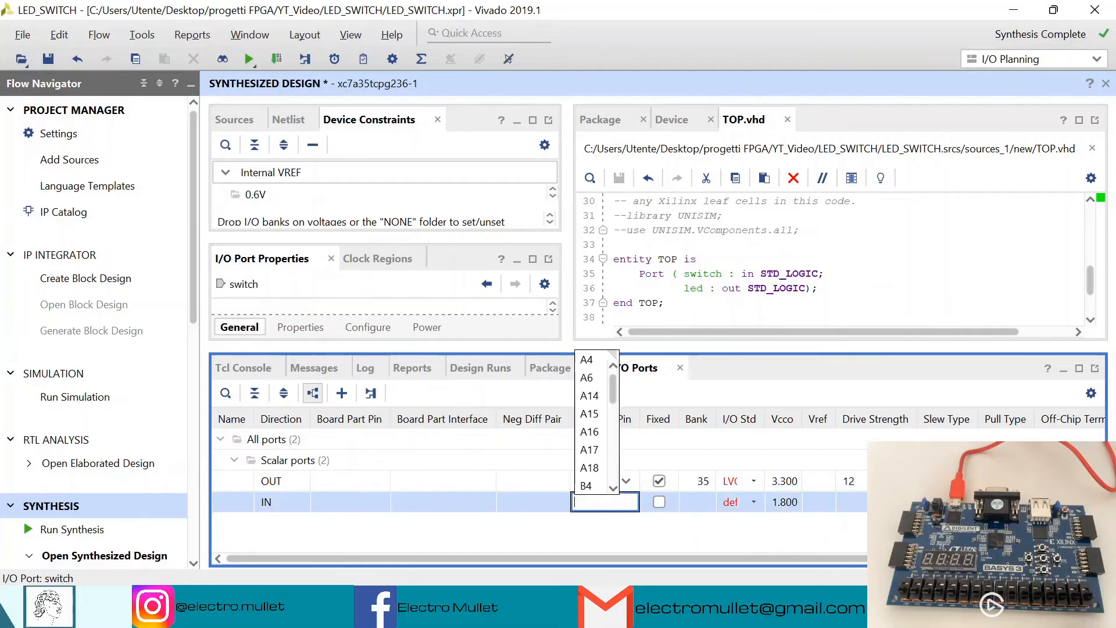
type("r2")
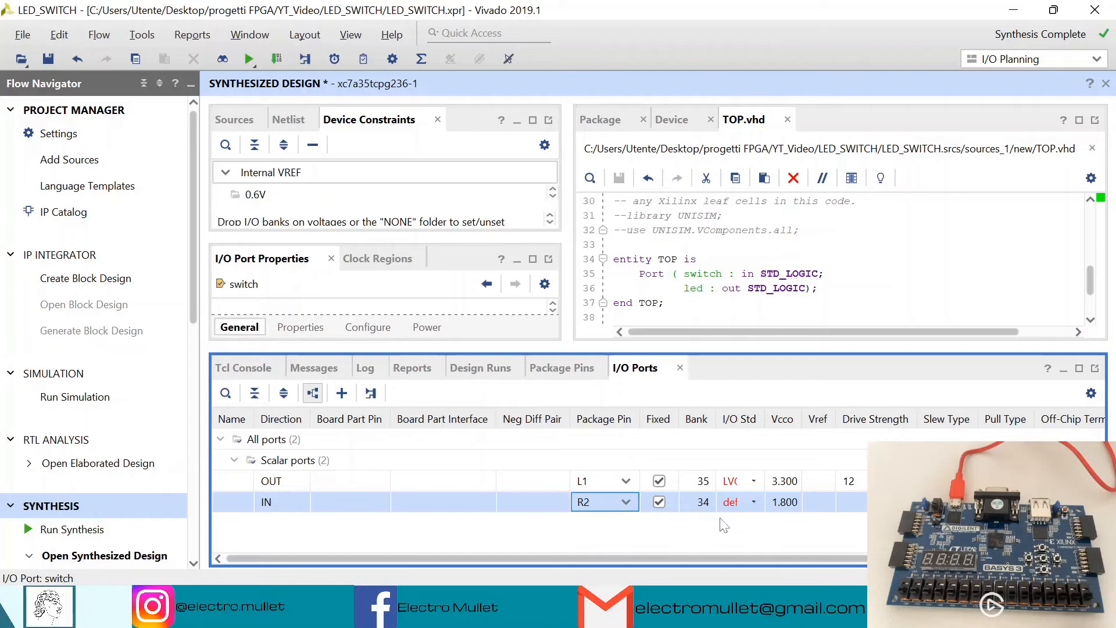
left_click(751, 503)
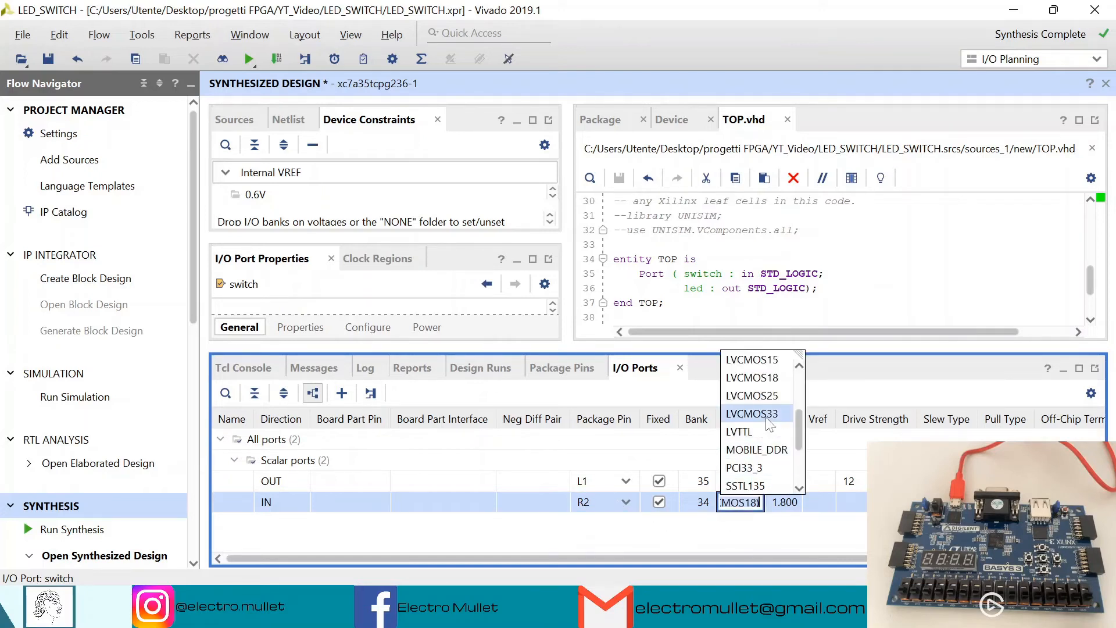
left_click(752, 414)
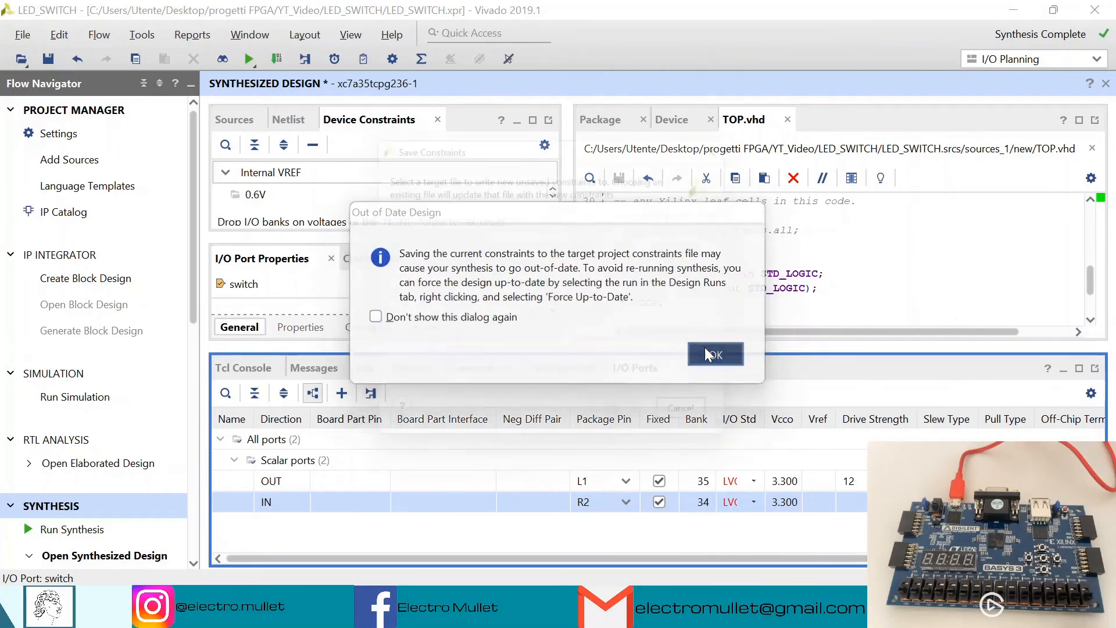
Save the pin assignments to a new XDC file named 'constraints'
left_click(715, 354)
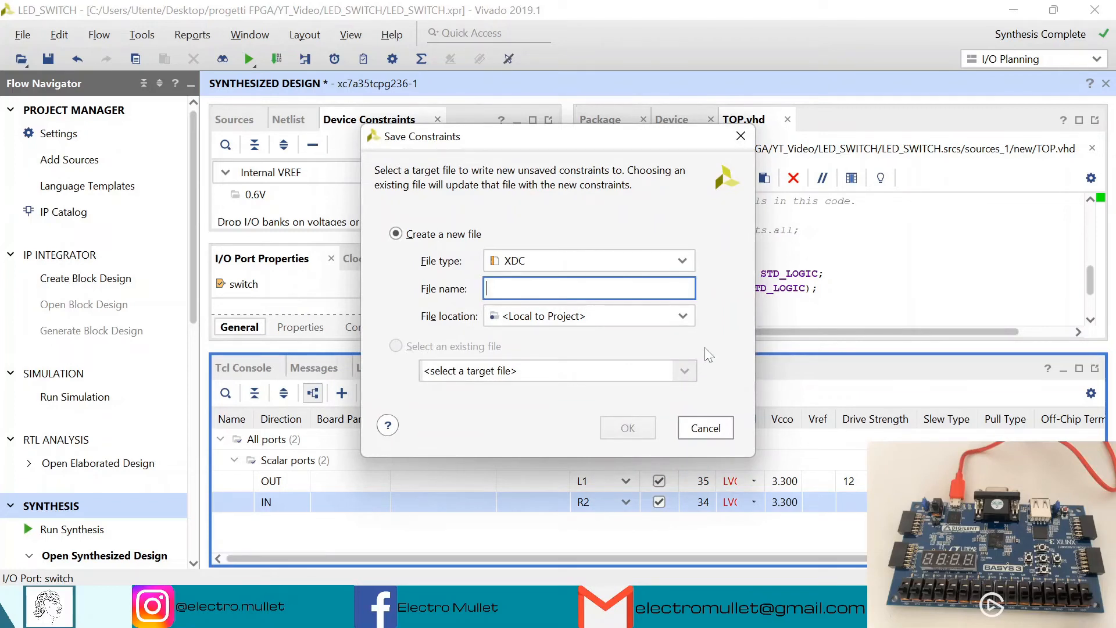
type("constrai")
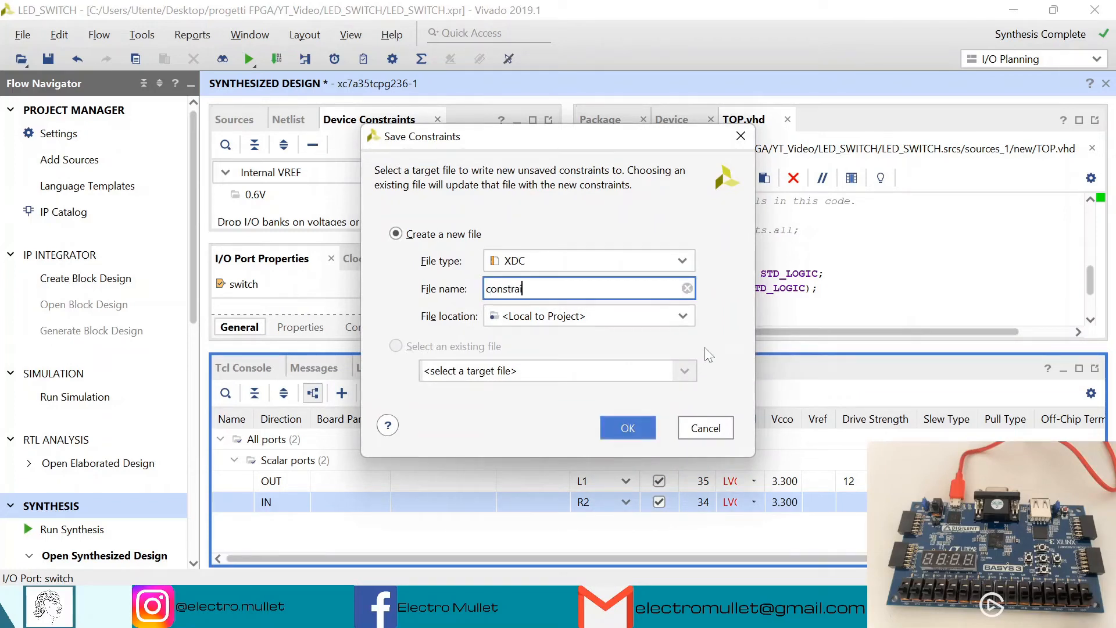
type("ints")
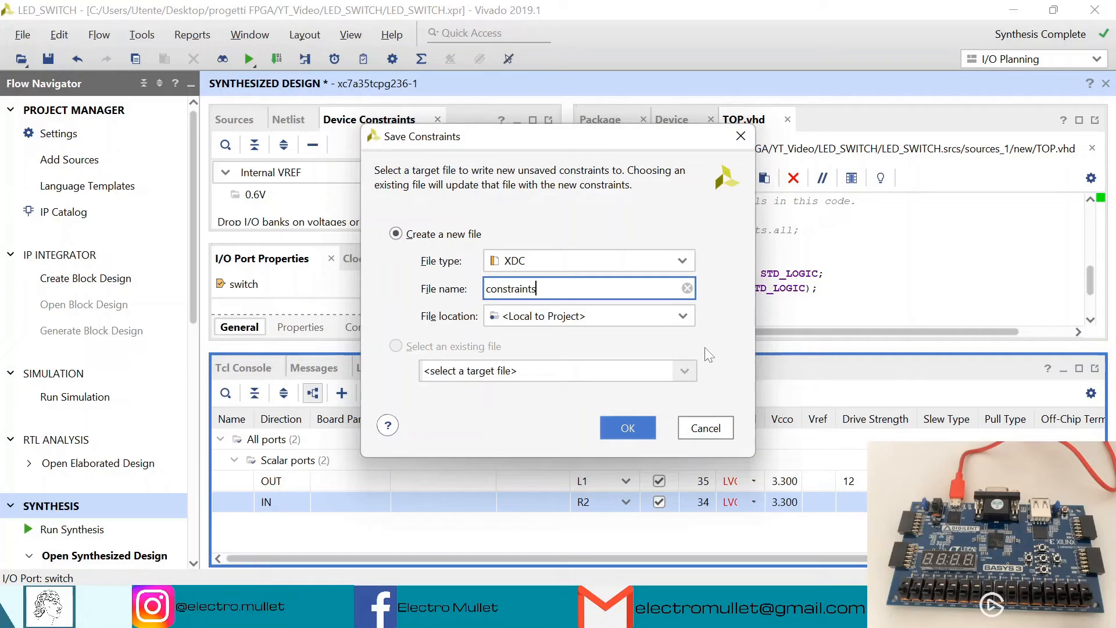
mouse_move(595, 407)
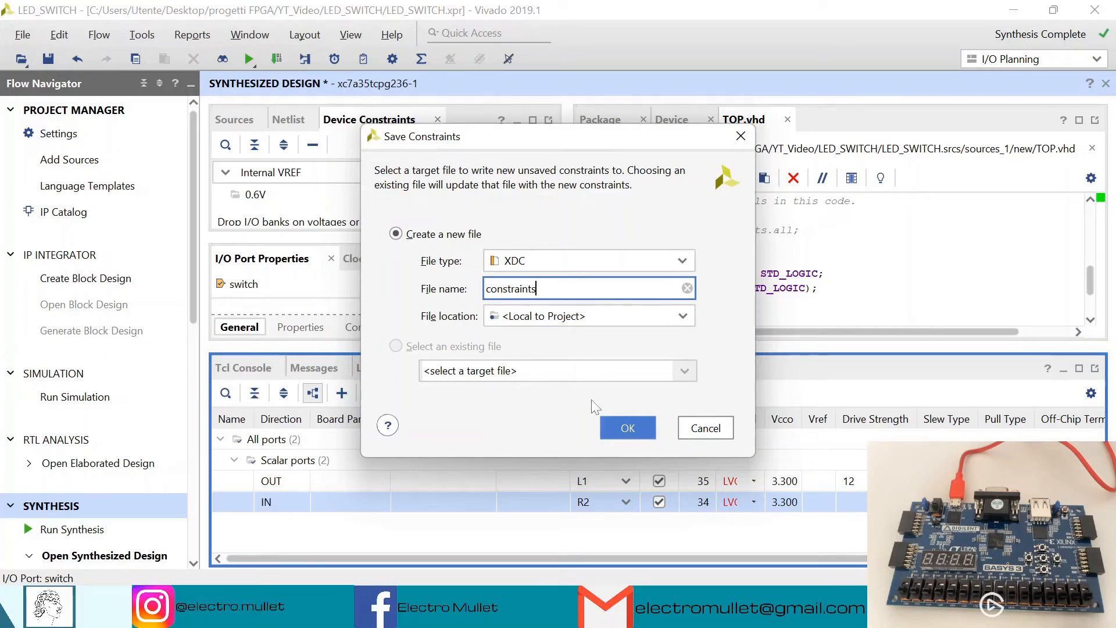
left_click(627, 428)
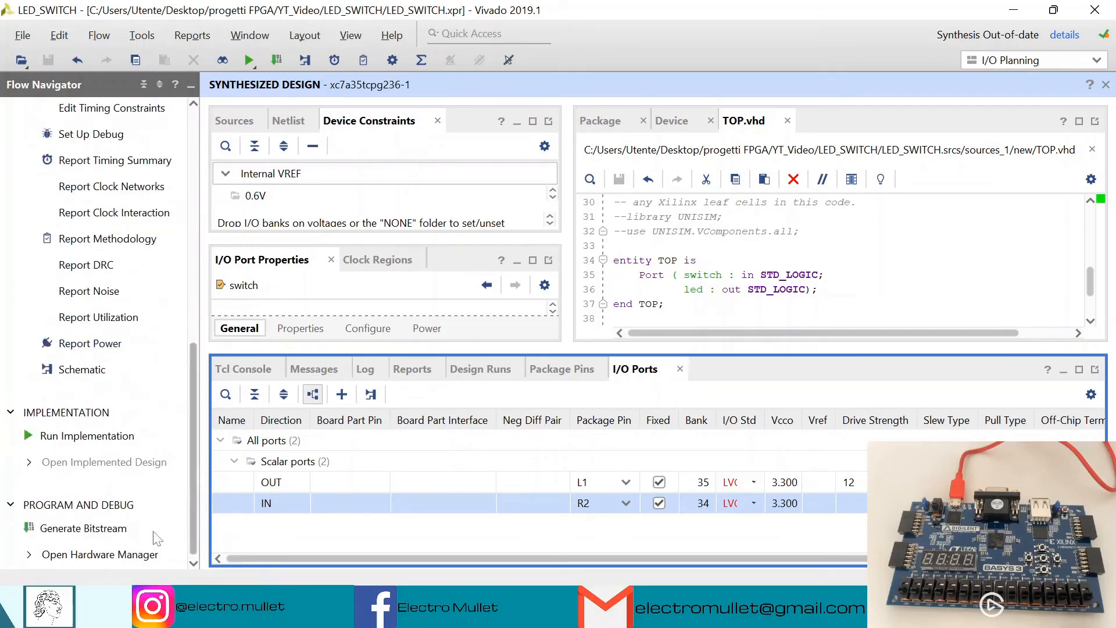
Launch Generate Bitstream, accepting a rerun of synthesis and implementation first
left_click(84, 528)
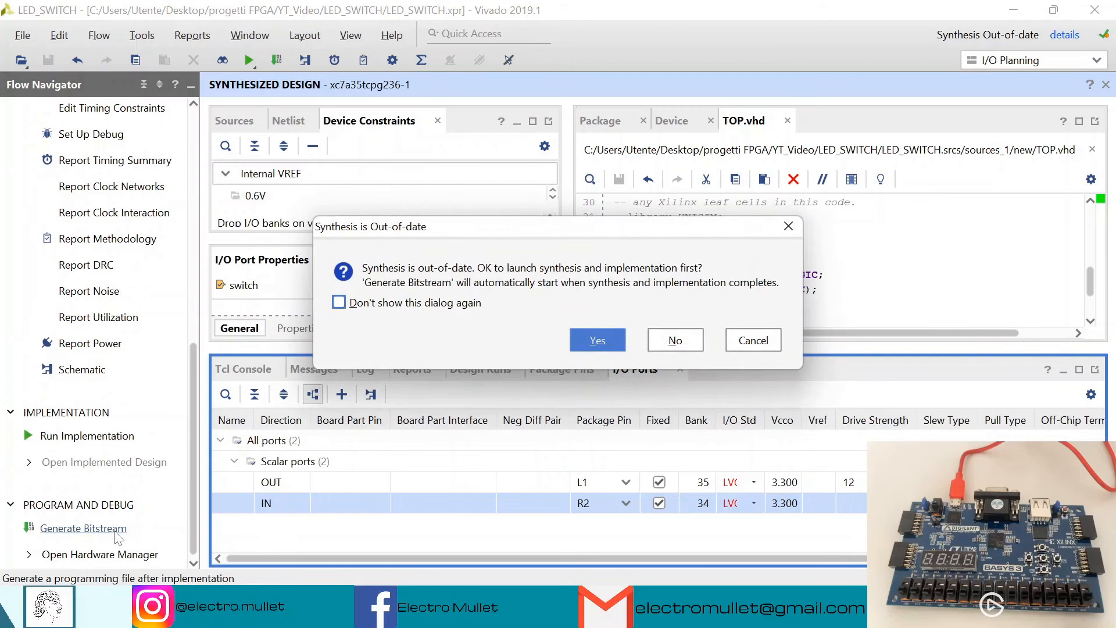
mouse_move(488, 295)
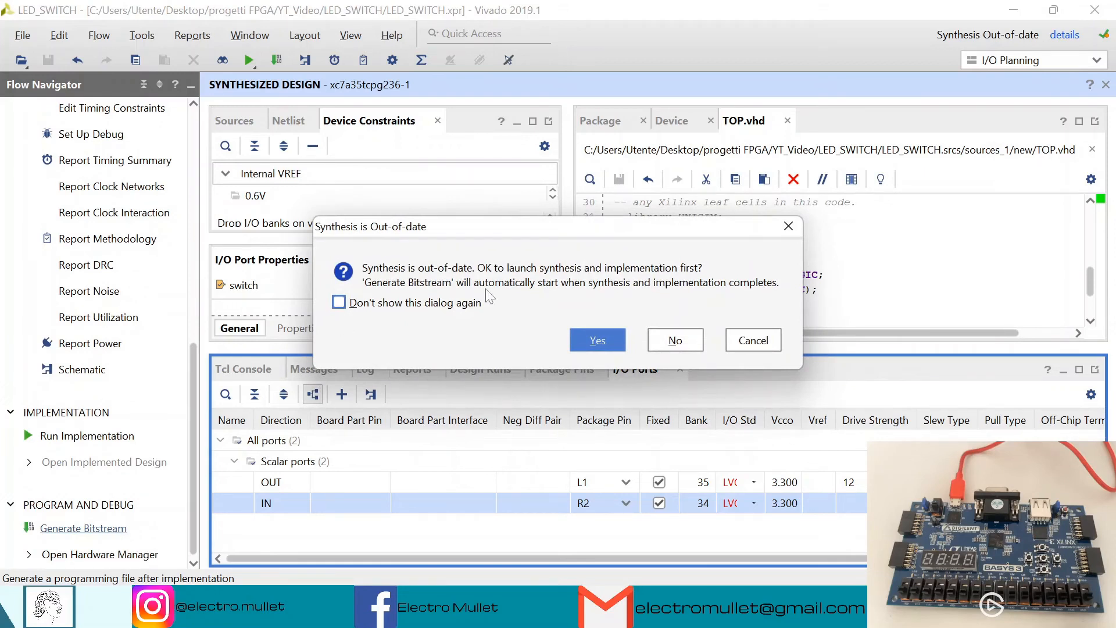
left_click(597, 339)
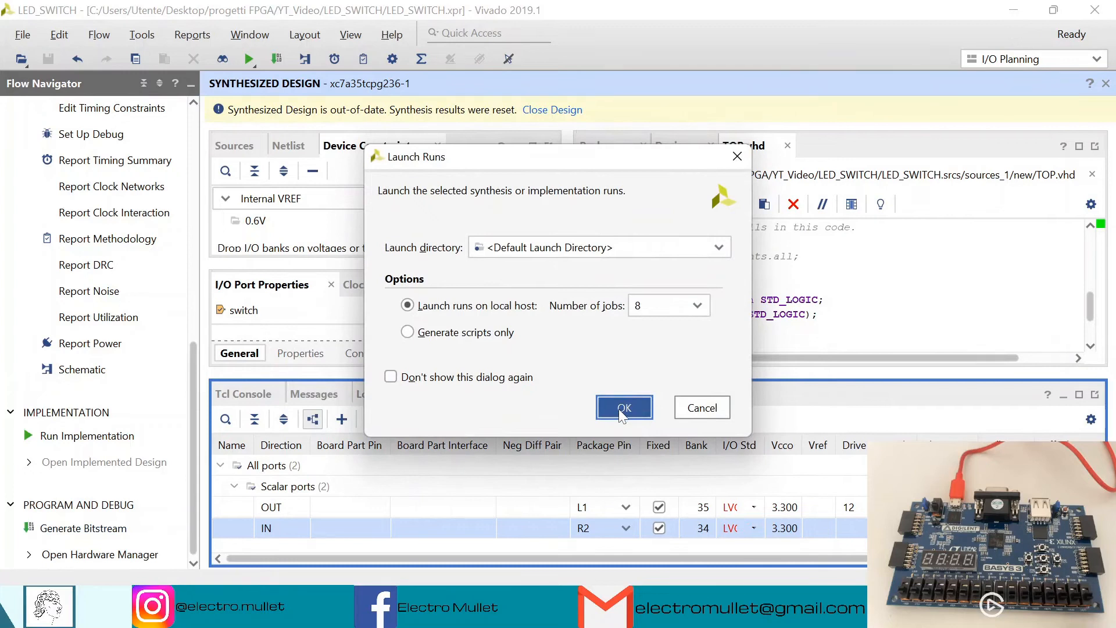
left_click(623, 406)
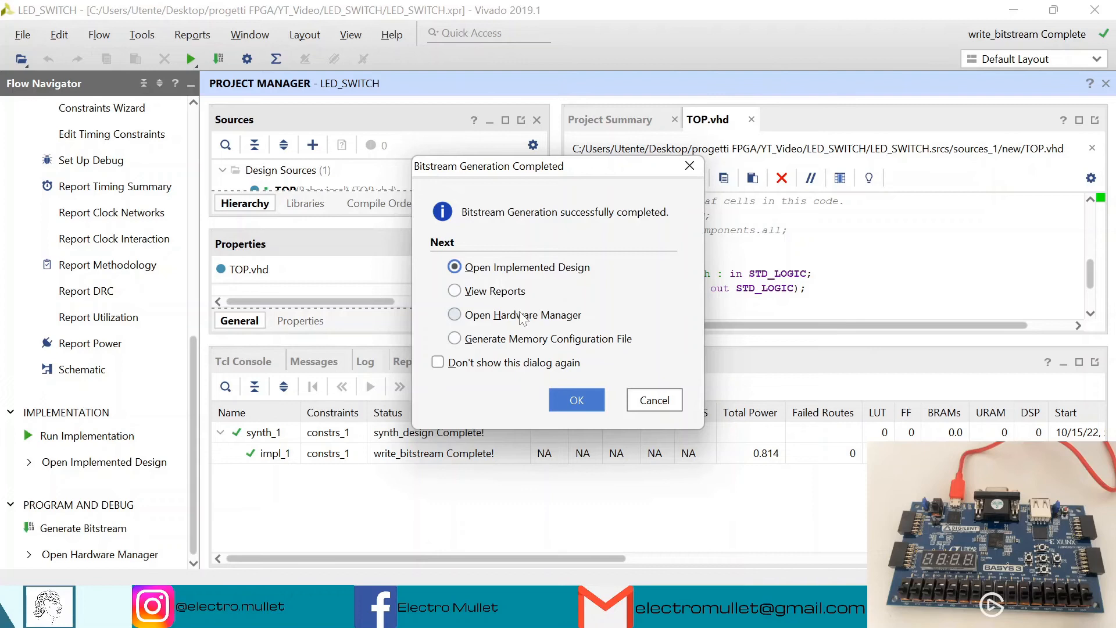
From the completion dialog enter Hardware Manager and Auto Connect to the attached board
left_click(575, 399)
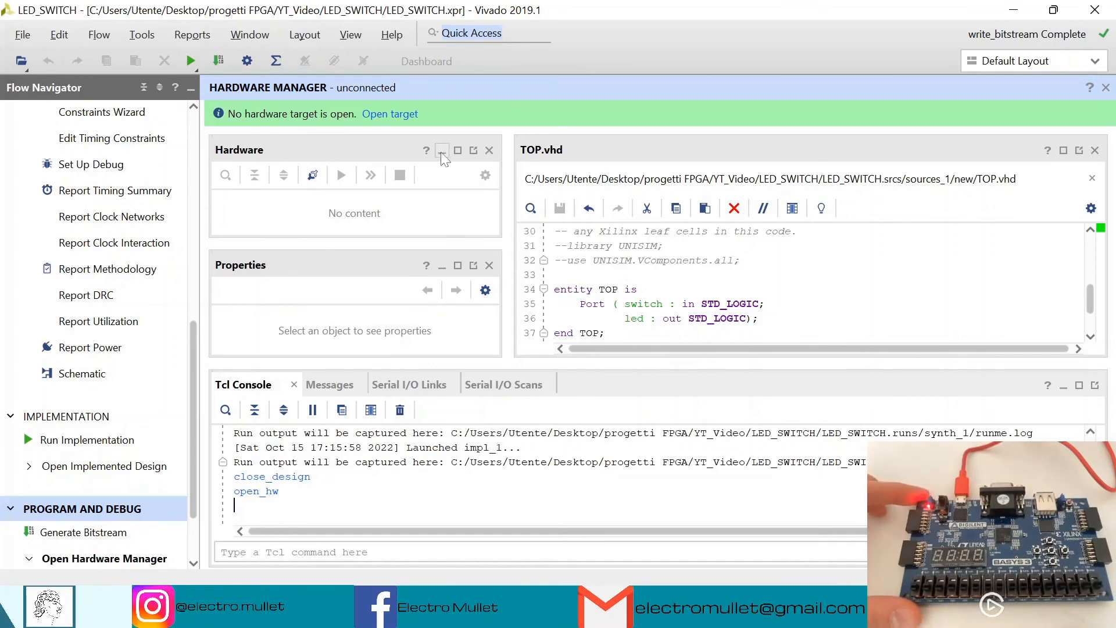
left_click(390, 114)
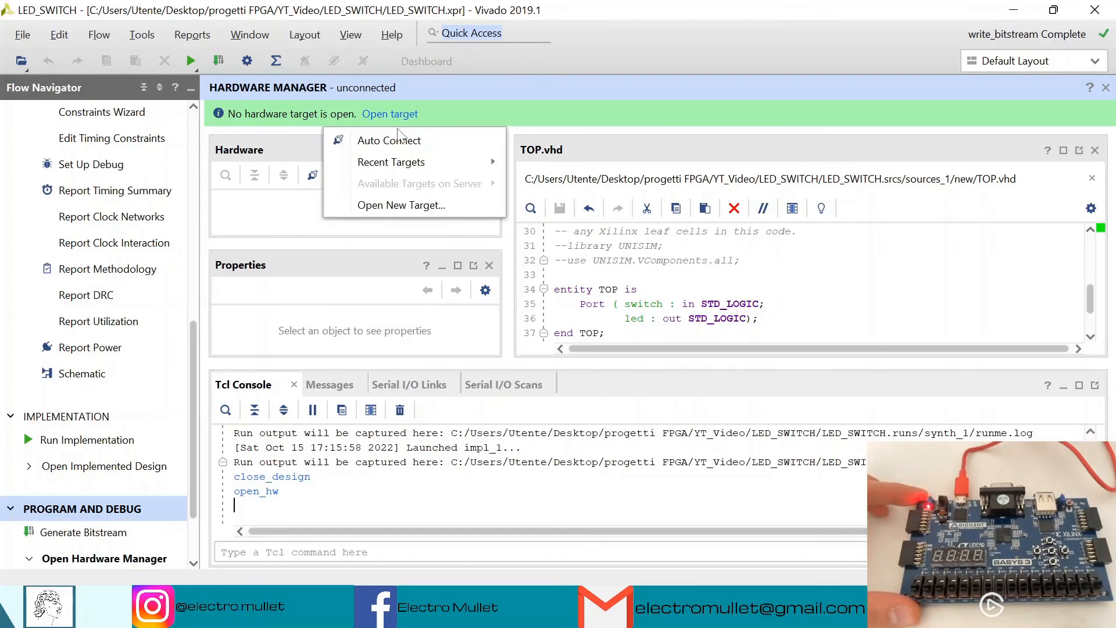
left_click(389, 141)
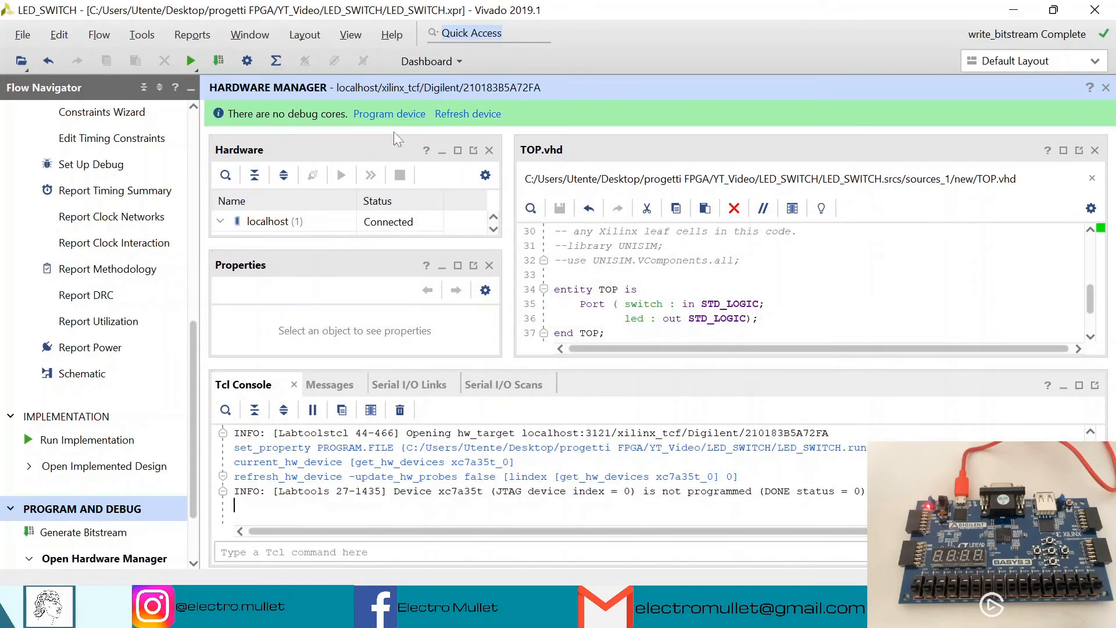
mouse_move(389, 114)
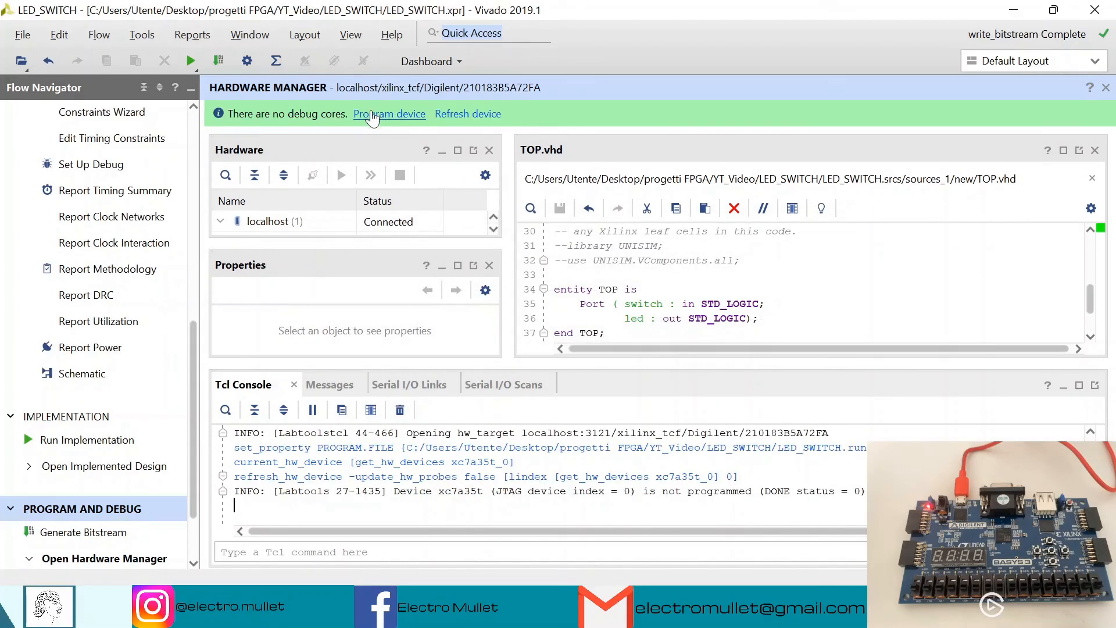
Program the xc7a35t device with the TOP.bit bitstream
left_click(389, 113)
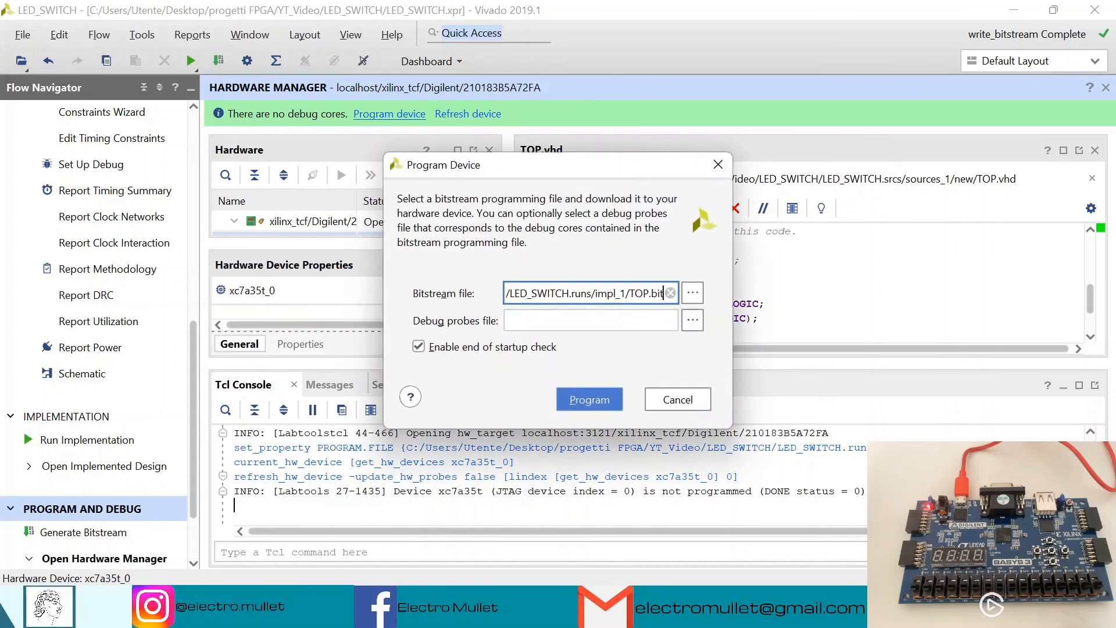
left_click(588, 398)
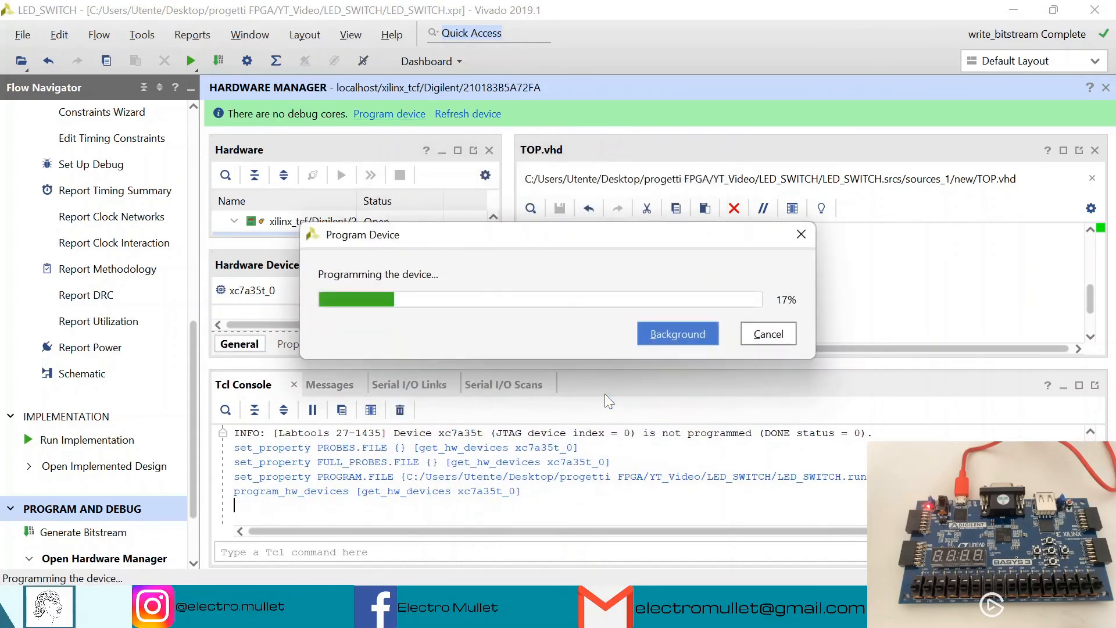